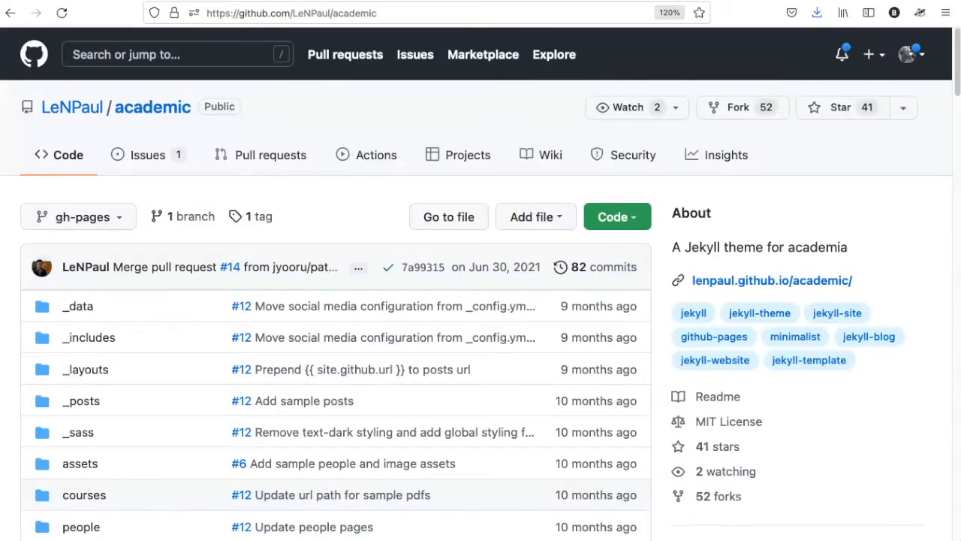
mouse_move(338, 129)
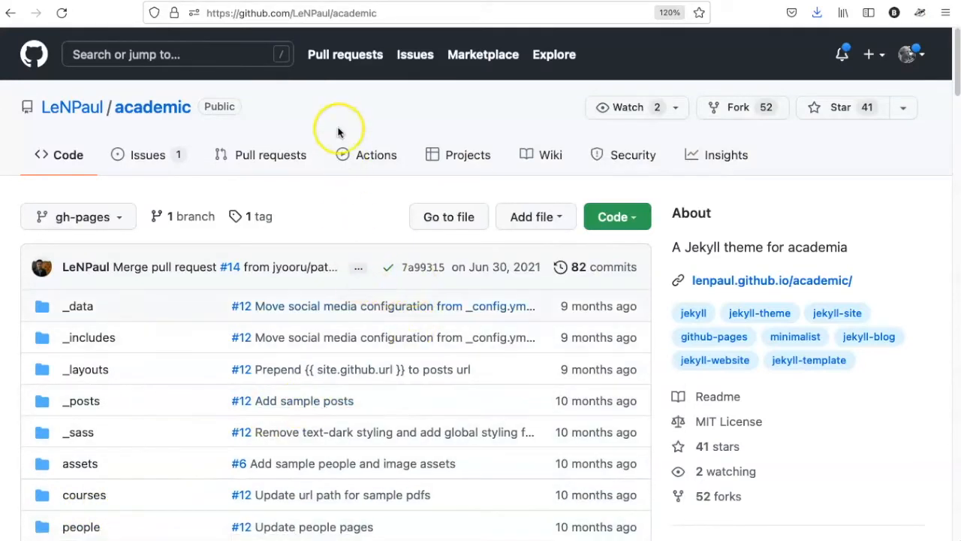
mouse_move(376, 155)
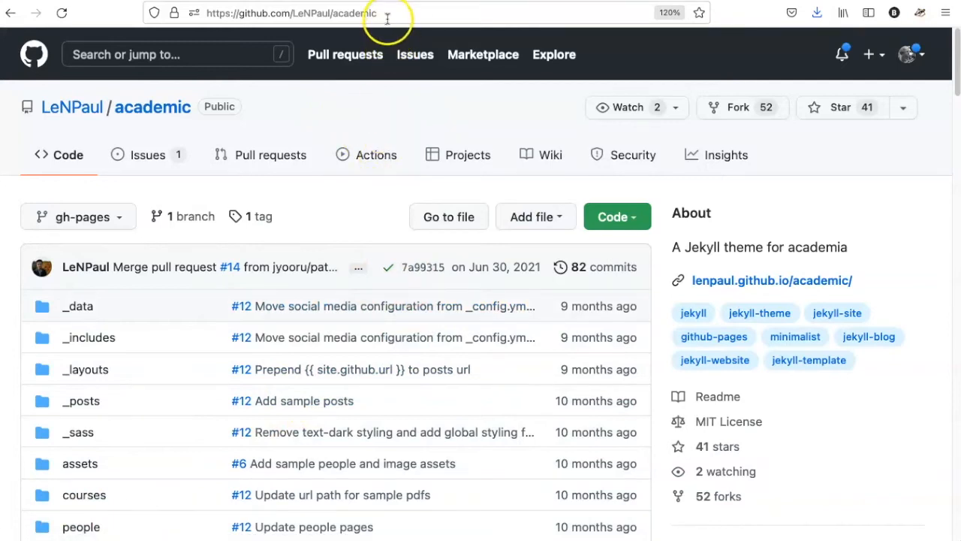
- Scroll the academic repository page, then select 'LeNPaul/academic' in the address bar
scroll("down", 3)
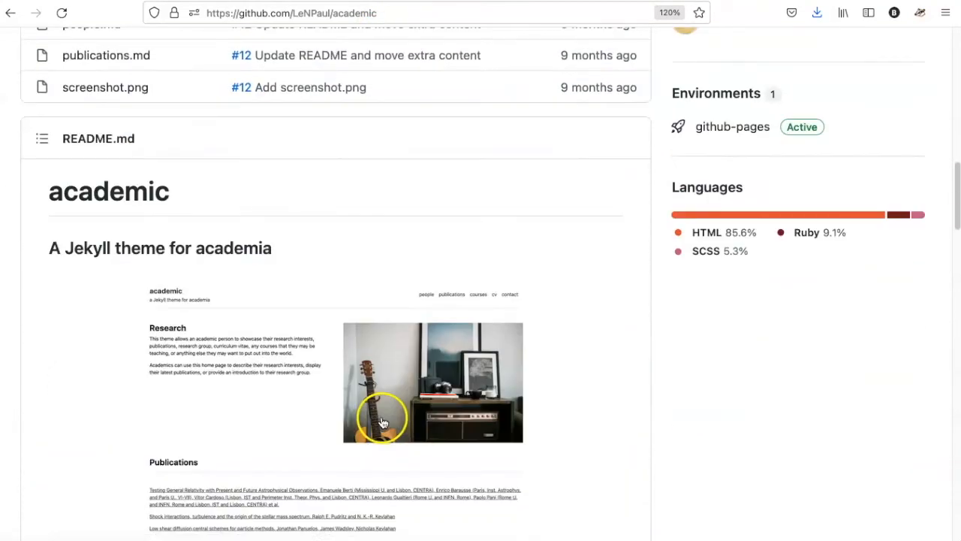
scroll("down", 3)
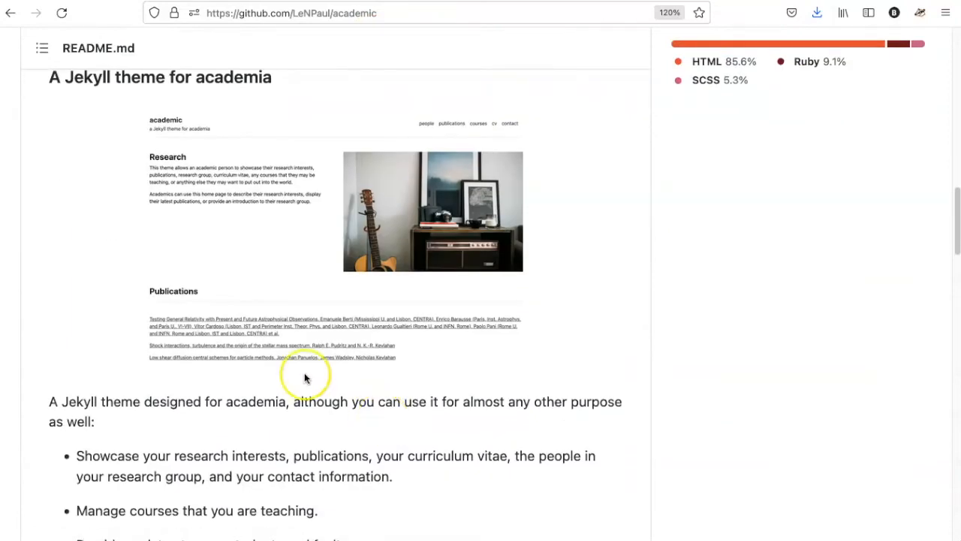
scroll("down", 3)
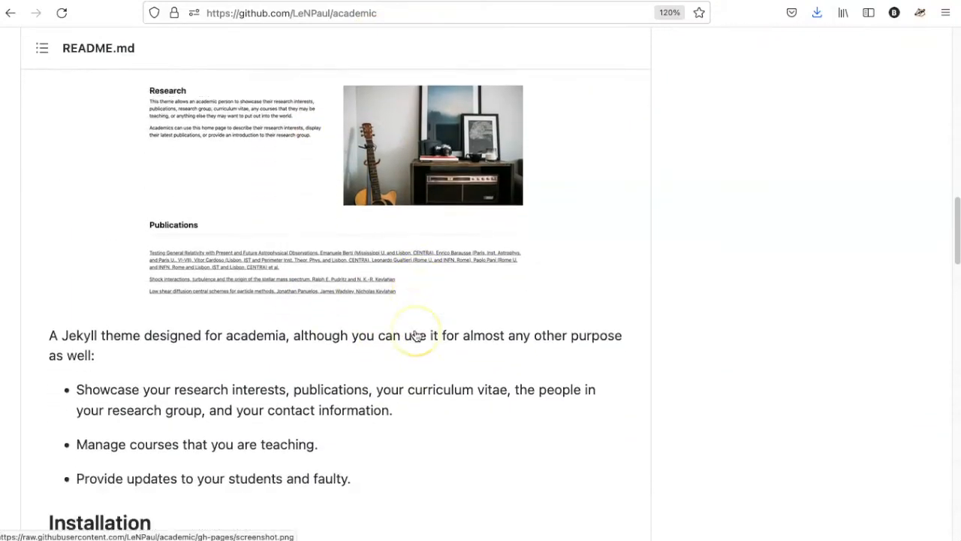
scroll("down", 3)
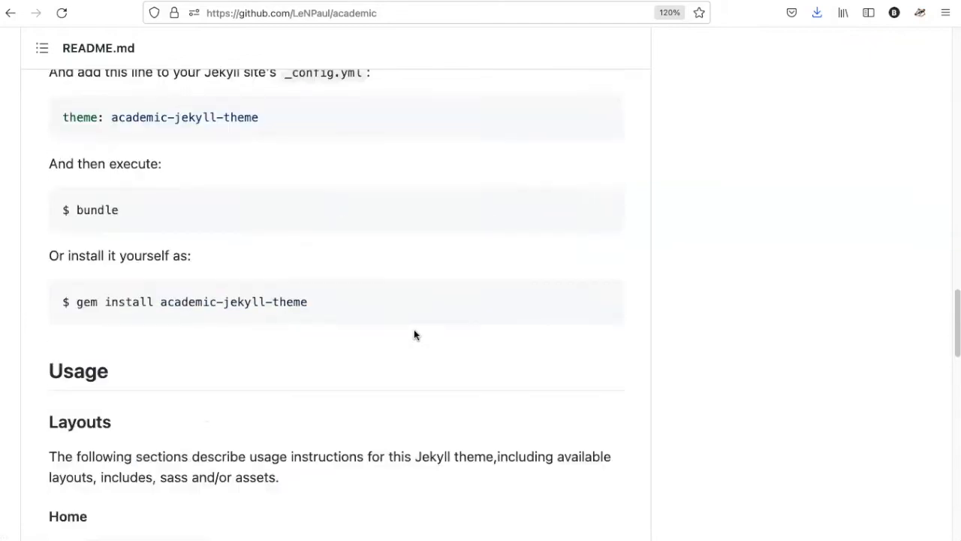
scroll("down", 3)
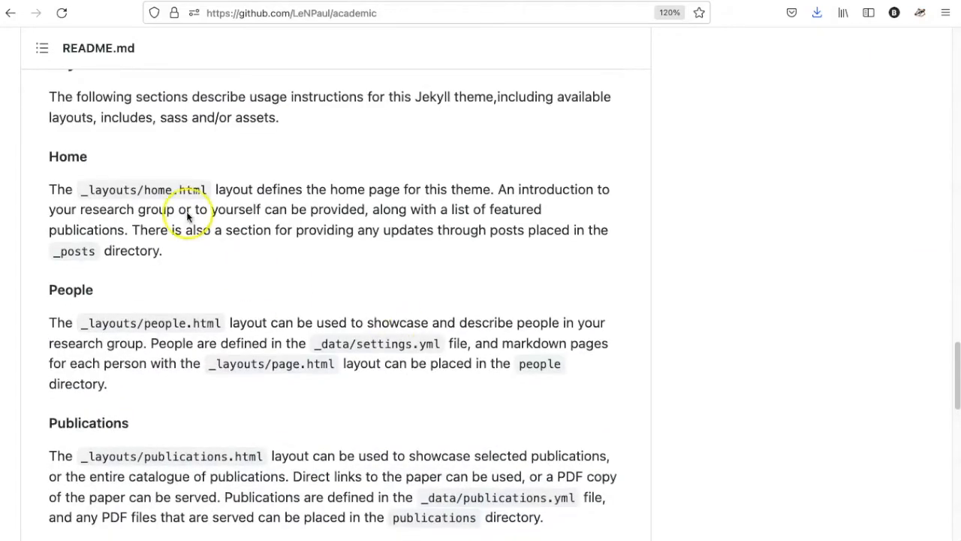
scroll("up", 3)
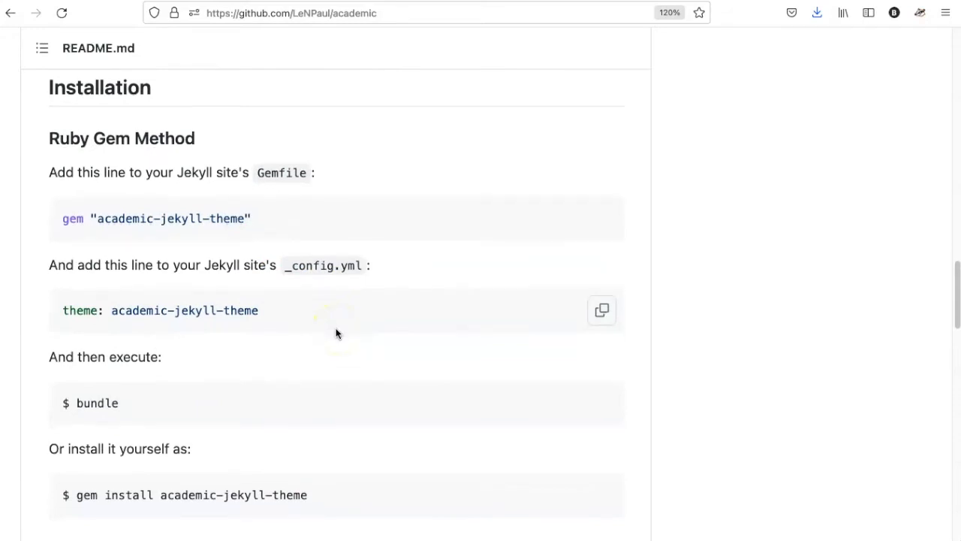
scroll("down", 3)
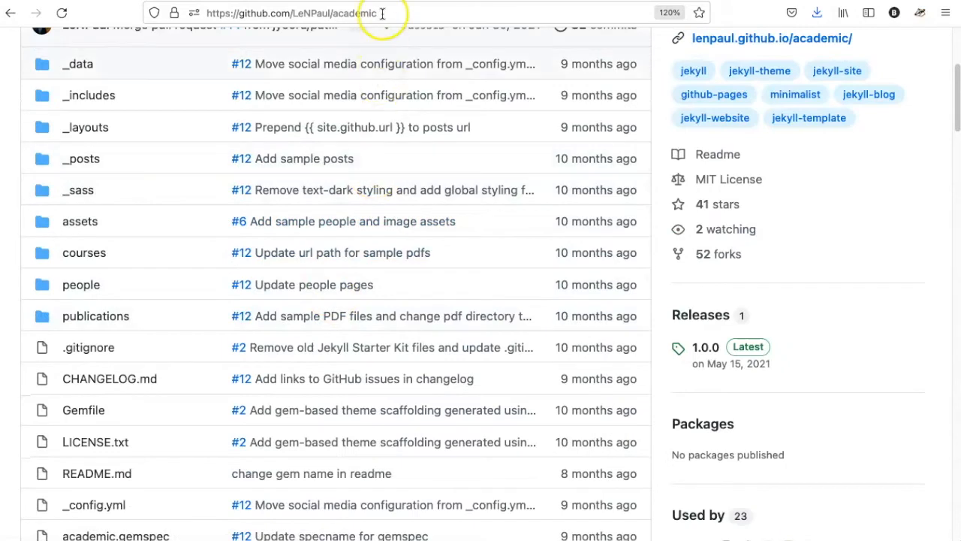
left_click(338, 12)
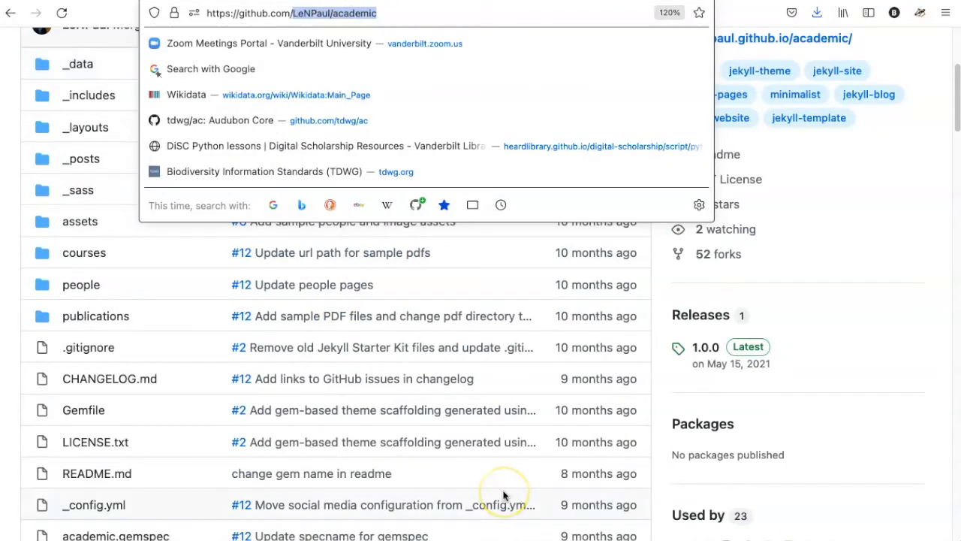
mouse_move(503, 494)
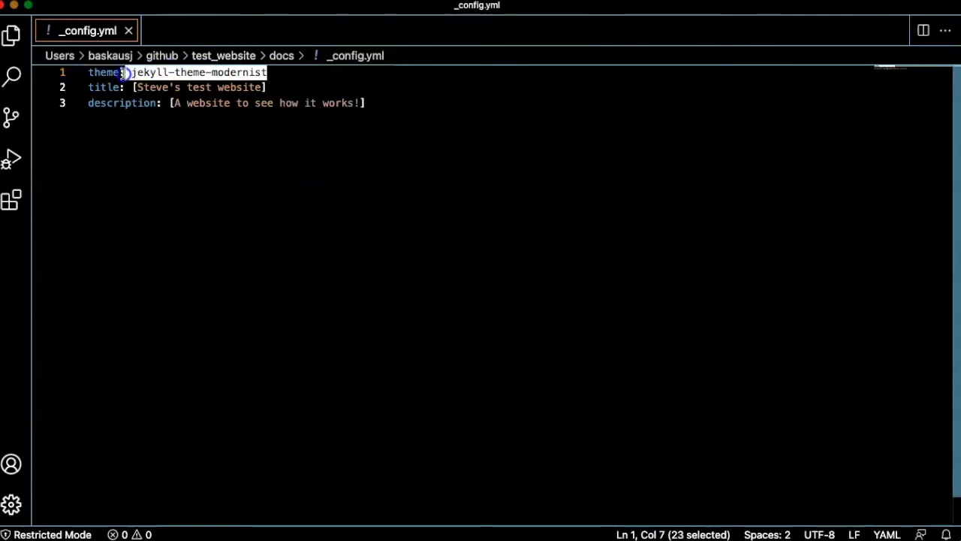
- Change the _config.yml line to 'remote_theme: LeNPaul/academic'
type("LeNPaul/academic")
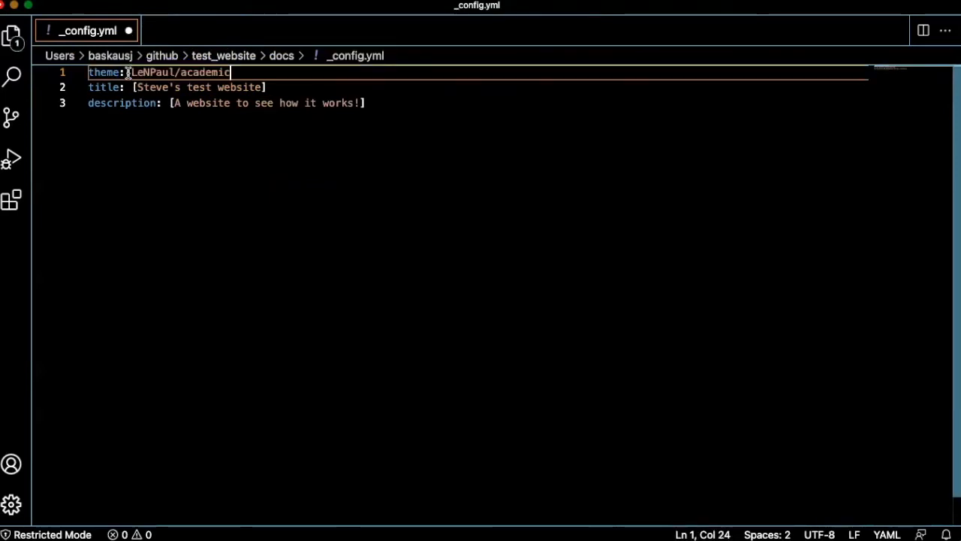
type("re")
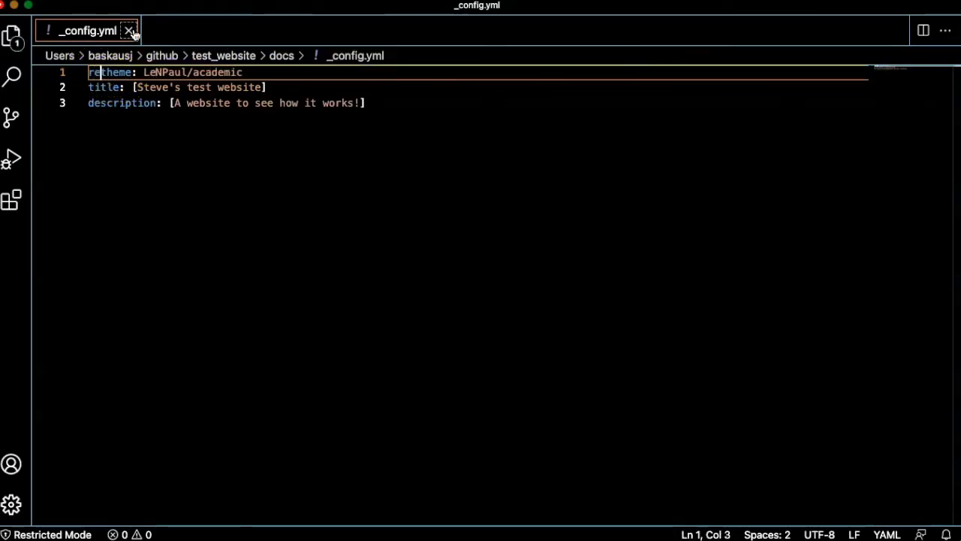
type("mote_")
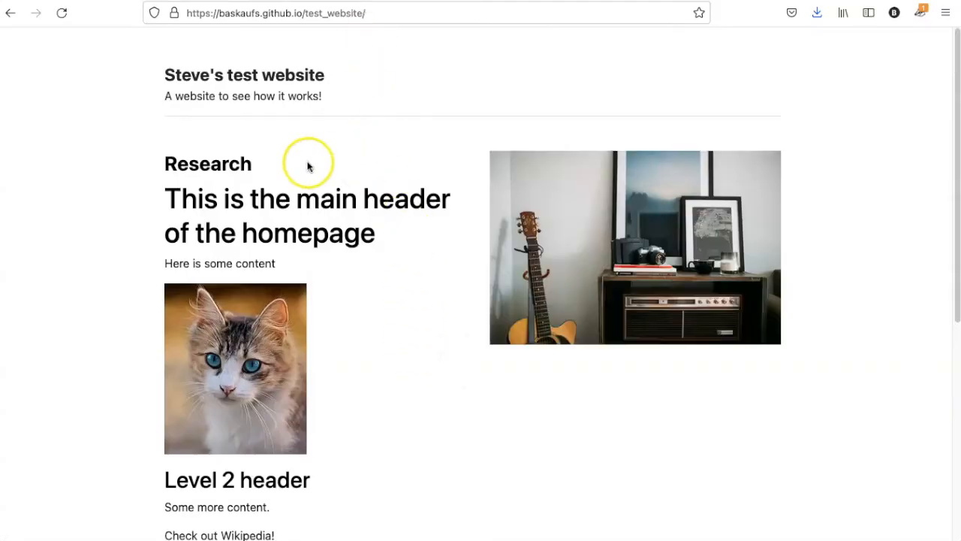
mouse_move(364, 244)
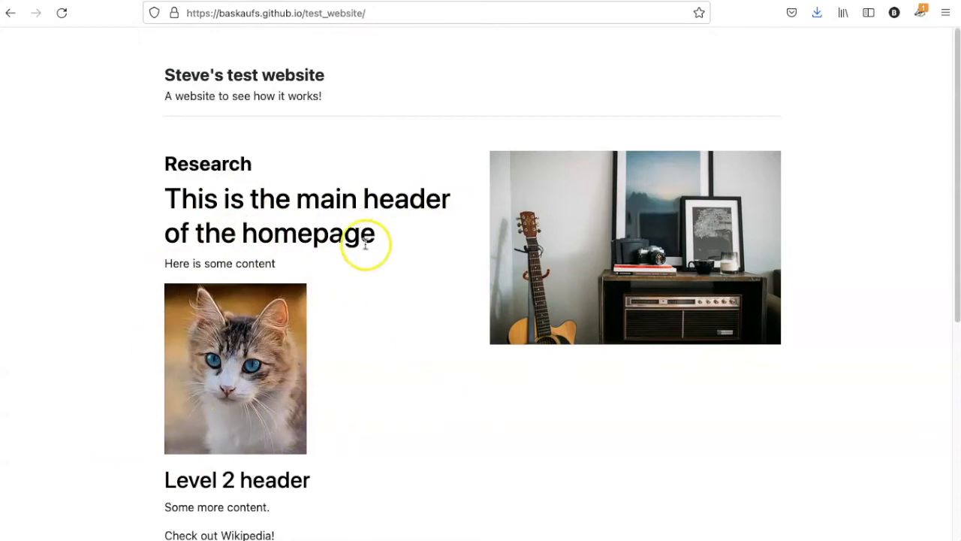
mouse_move(334, 313)
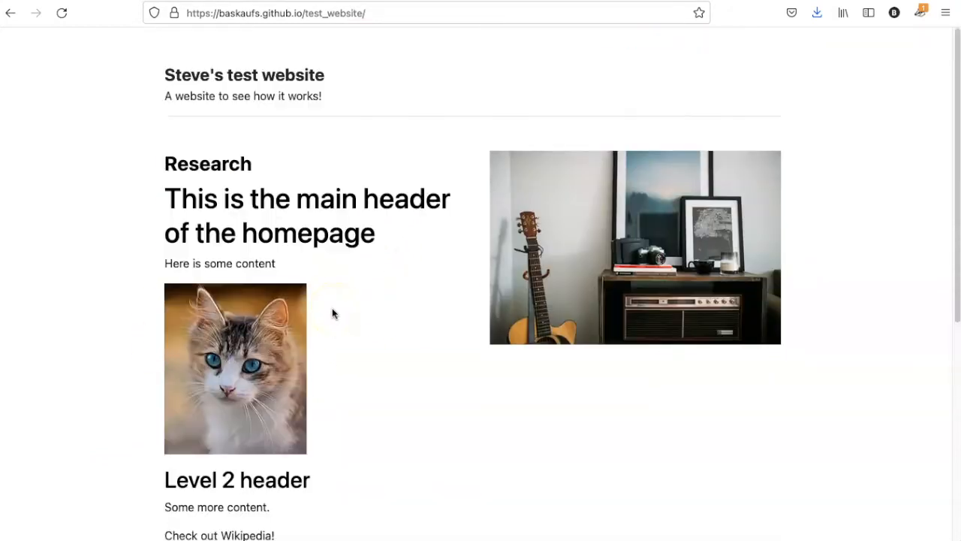
mouse_move(567, 306)
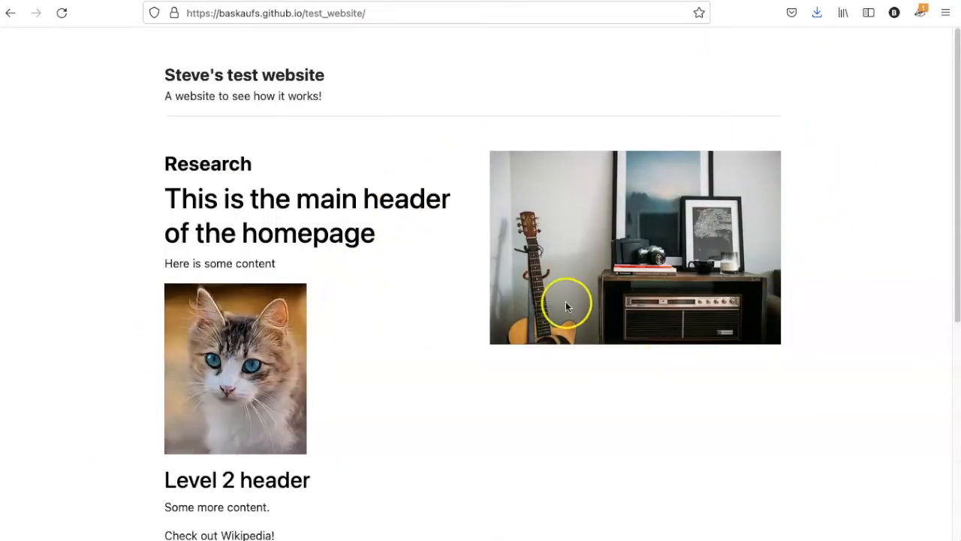
mouse_move(684, 373)
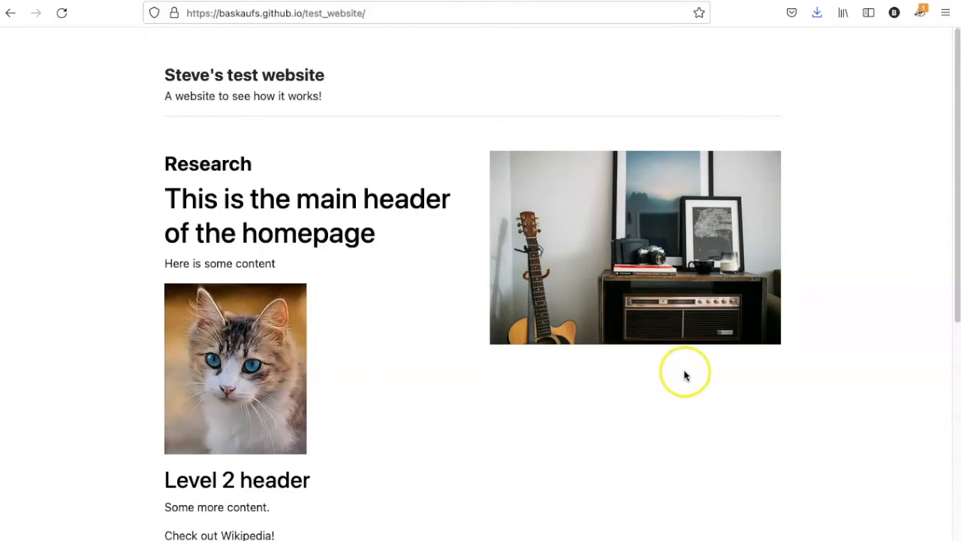
mouse_move(836, 253)
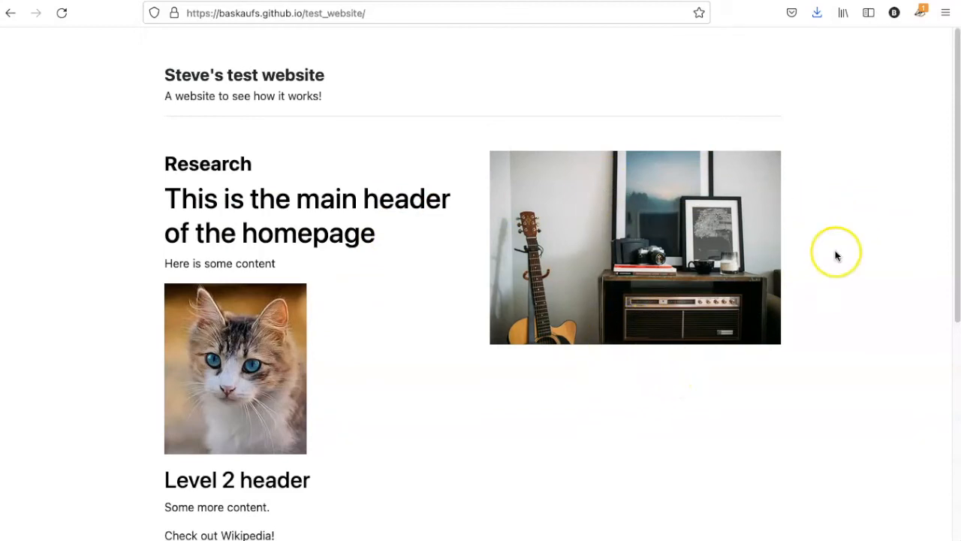
- Scroll the reloaded test website to review its Research, Publications and Updates sections
scroll("down", 3)
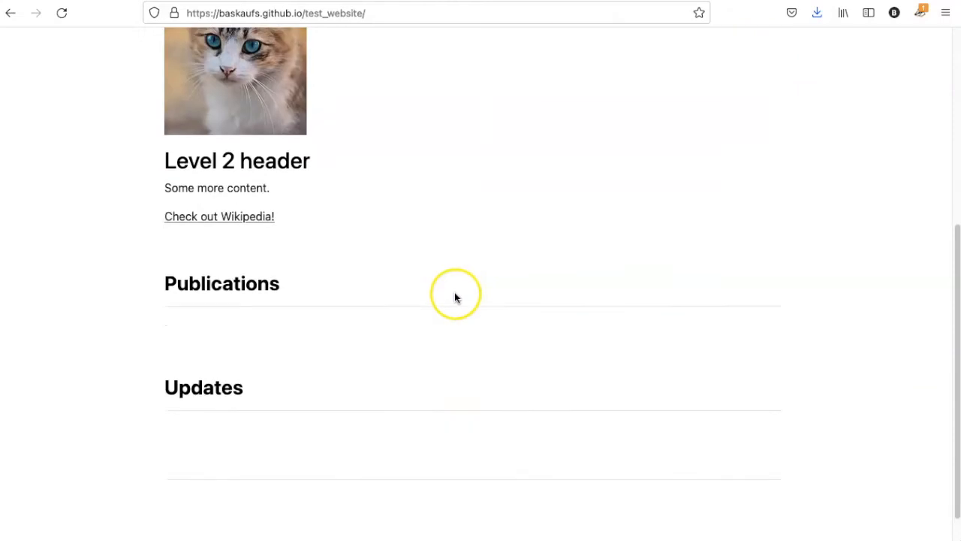
scroll("down", 3)
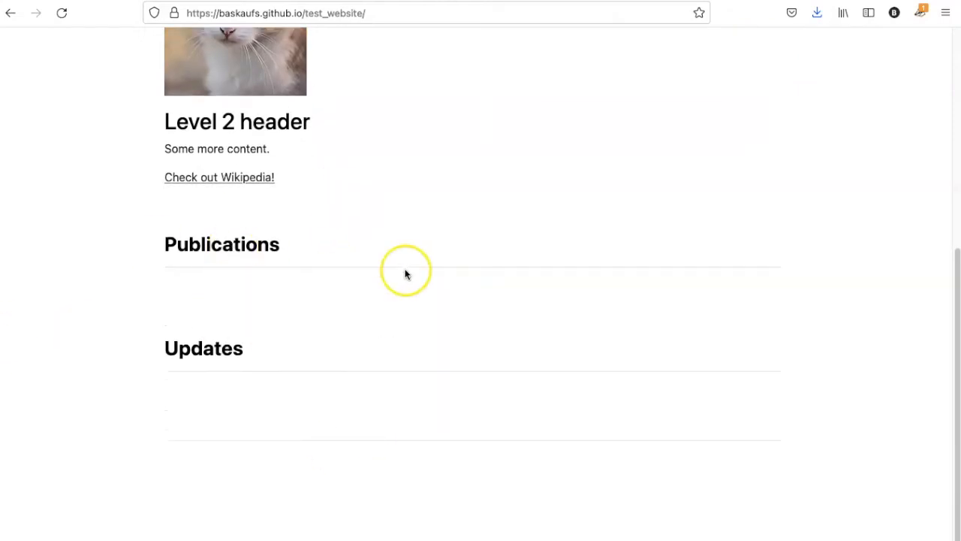
scroll("up", 3)
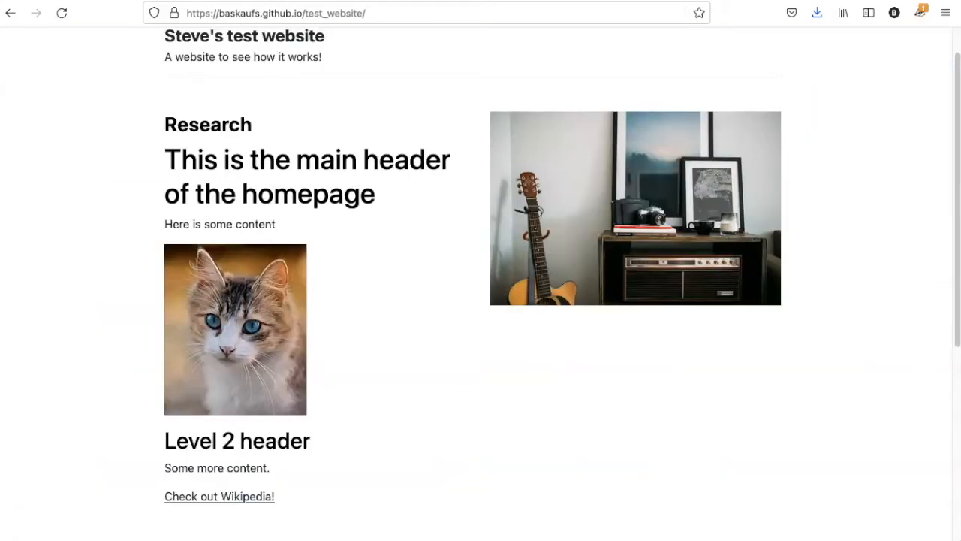
- Open the site's guitar photo on its own in a new tab
right_click(617, 210)
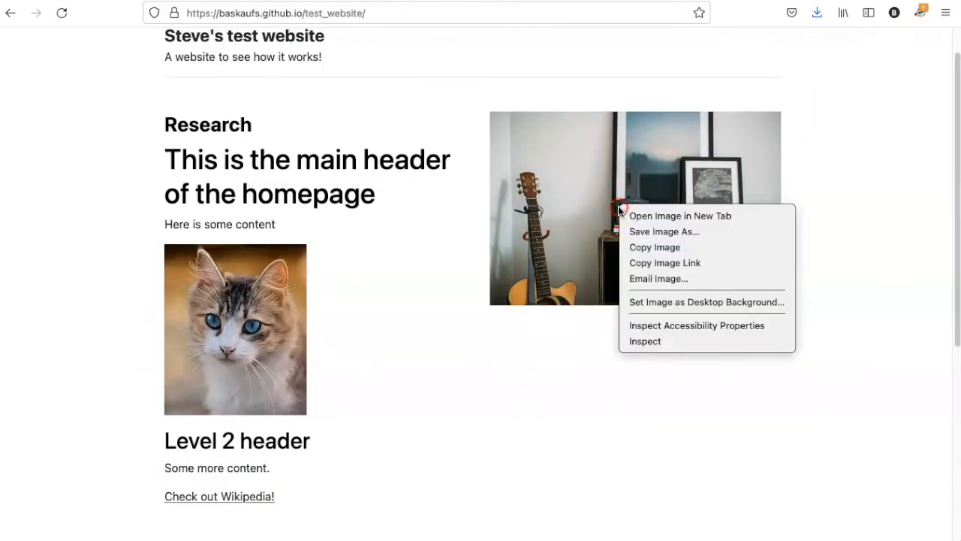
mouse_move(679, 216)
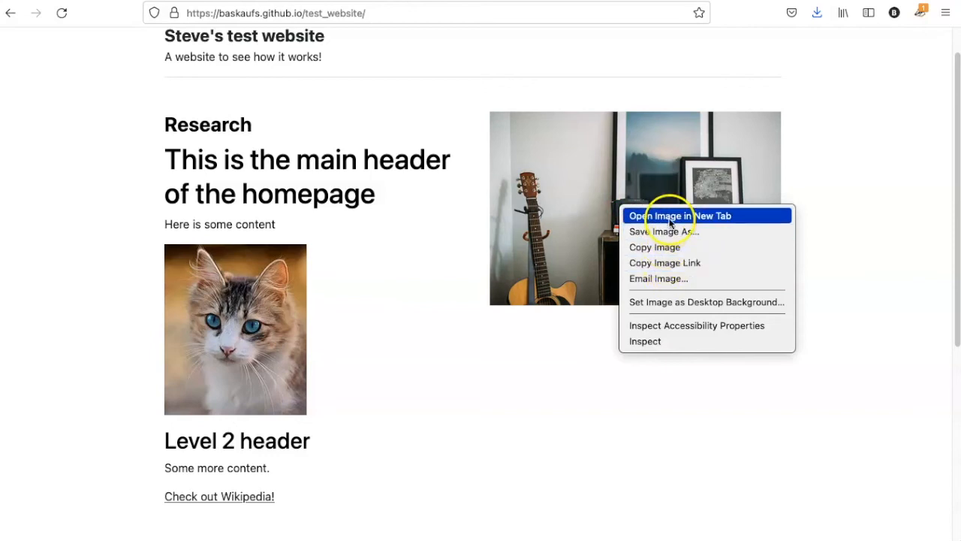
left_click(680, 215)
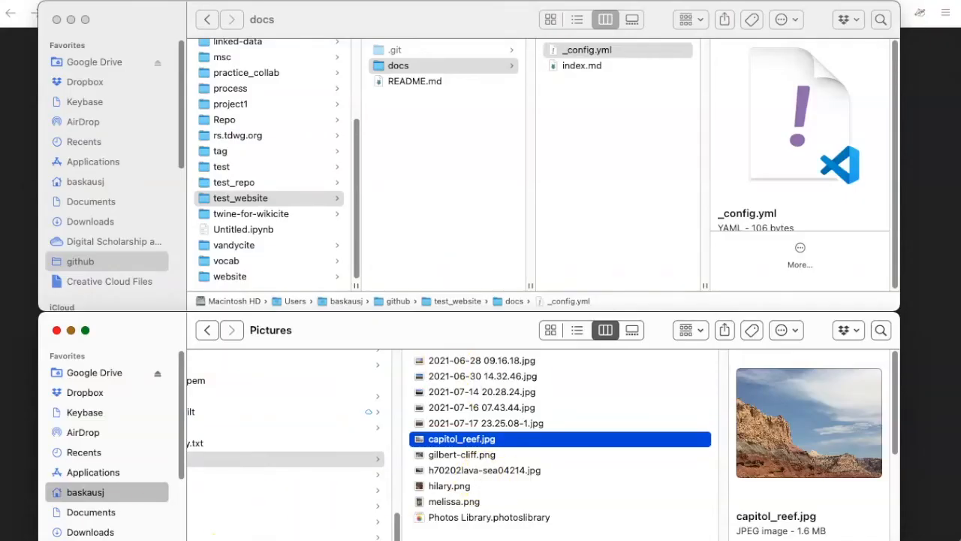
- Add an assets folder to docs, with an img subfolder inside it
left_click(406, 240)
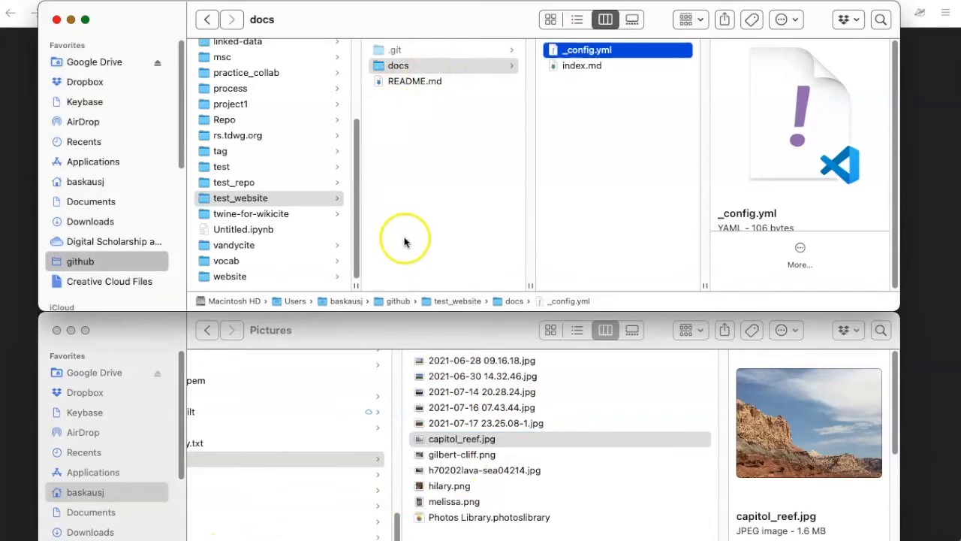
left_click(398, 66)
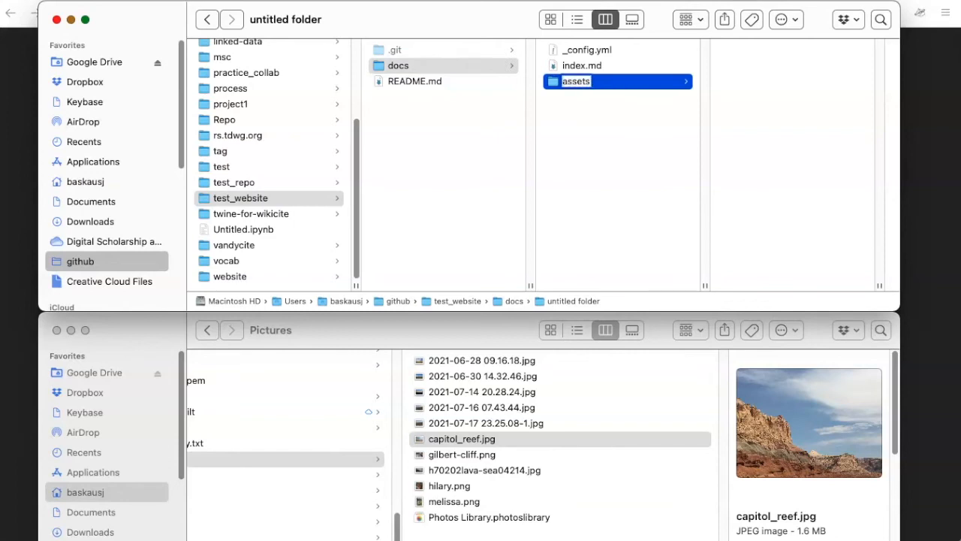
left_click(616, 81)
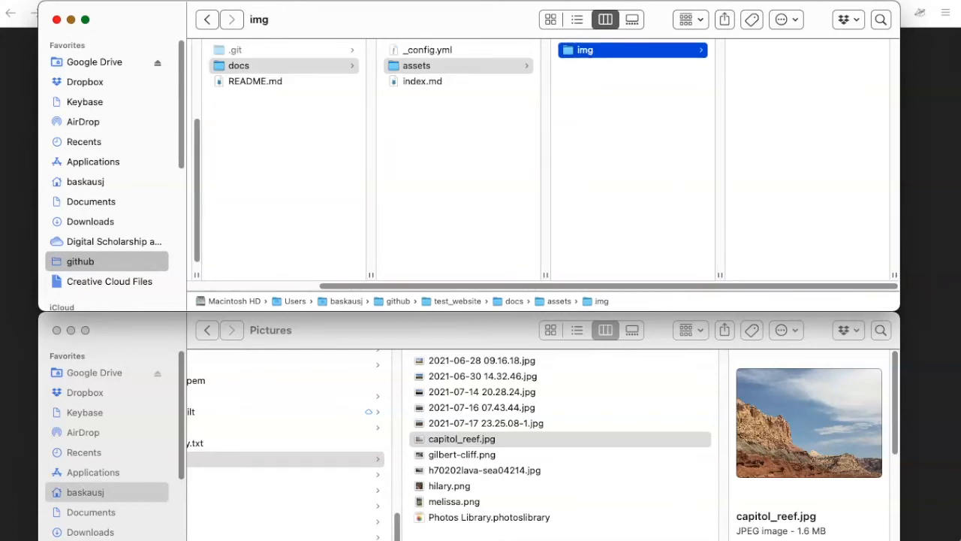
mouse_move(534, 280)
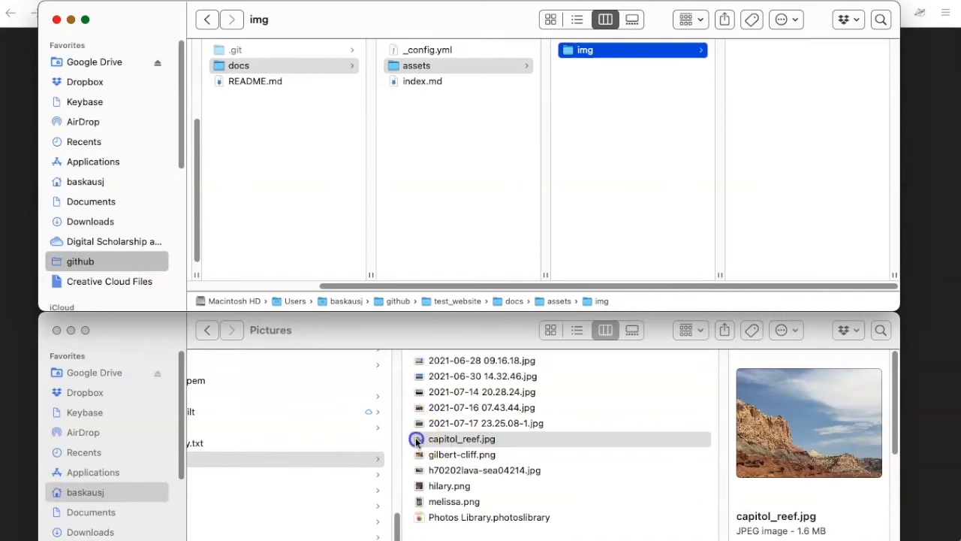
- Paste the capitol_reef photo into docs/assets/img and rename it home.jpg
right_click(461, 438)
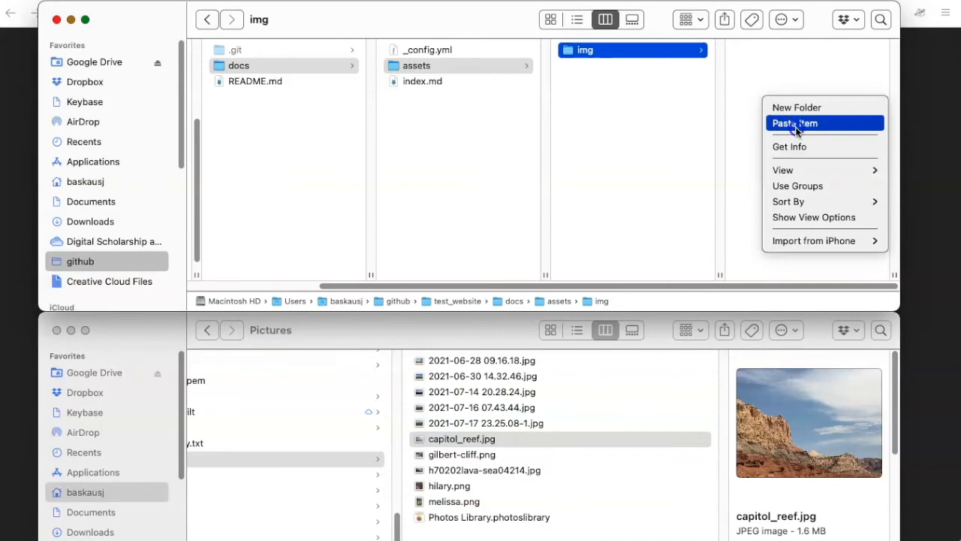
left_click(794, 122)
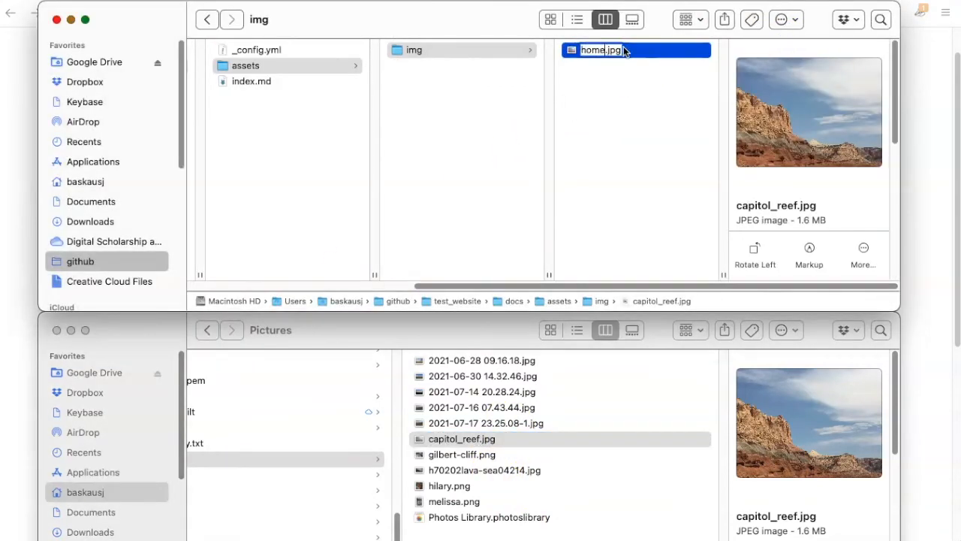
key("Return")
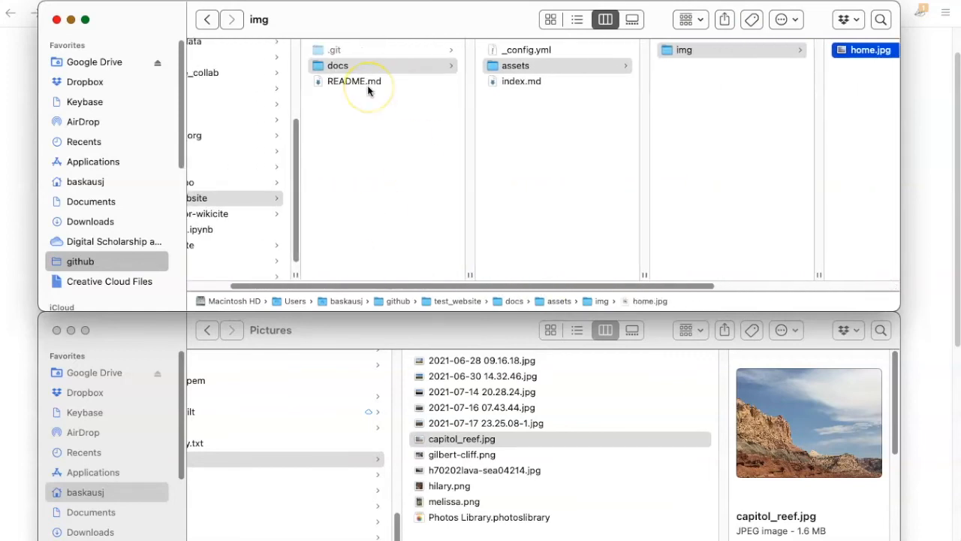
mouse_move(803, 49)
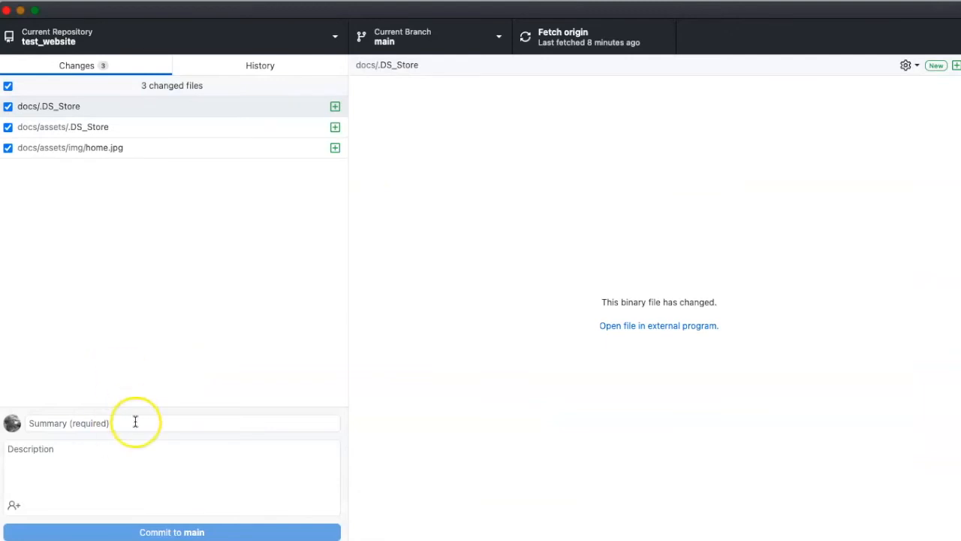
- Commit the three changed files to main with summary 'change home image'
type("change home image")
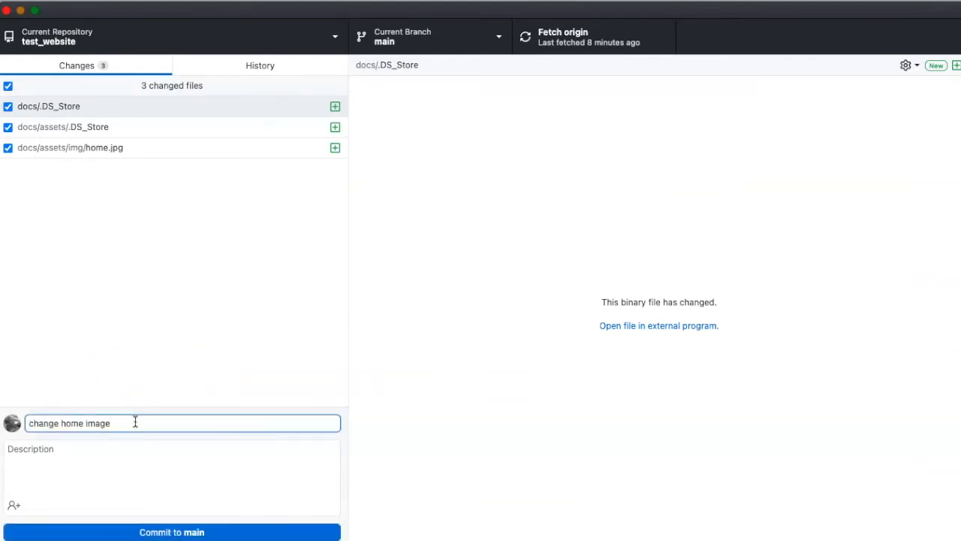
left_click(171, 532)
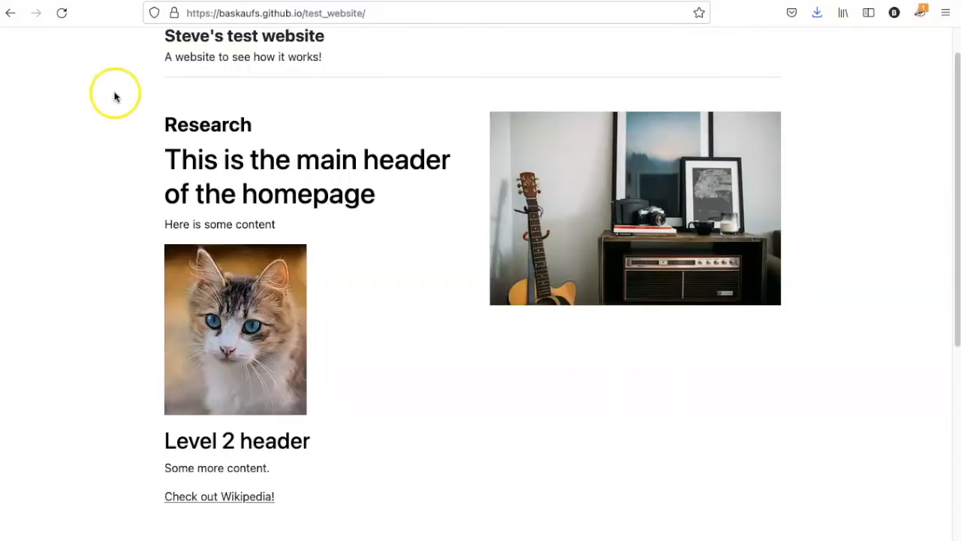
- Reload the test website until the canyon photo appears, then return to the academic repository
left_click(62, 13)
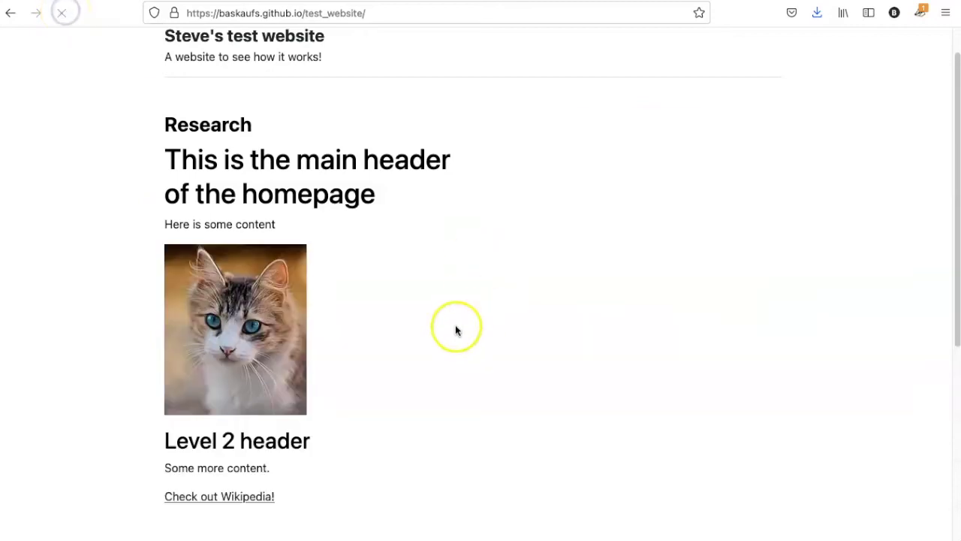
left_click(62, 13)
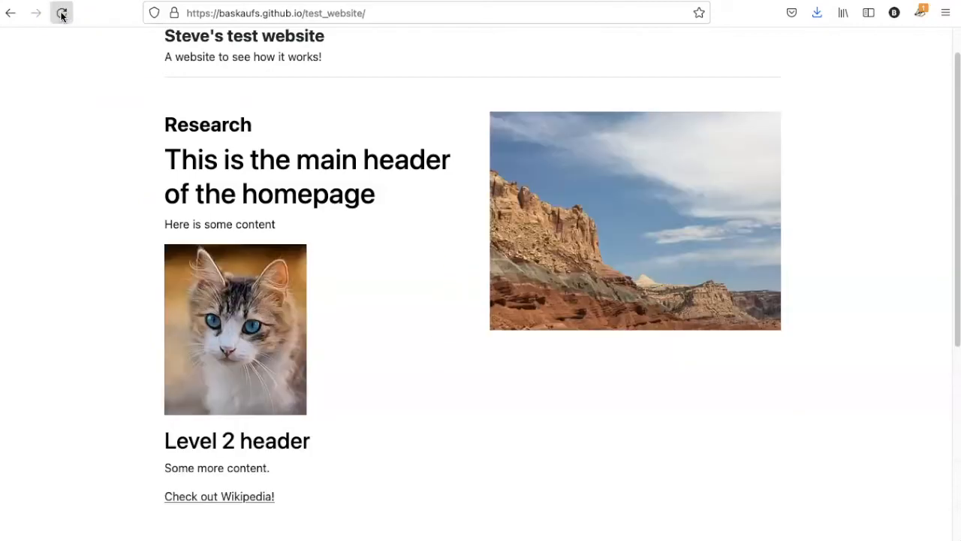
left_click(61, 13)
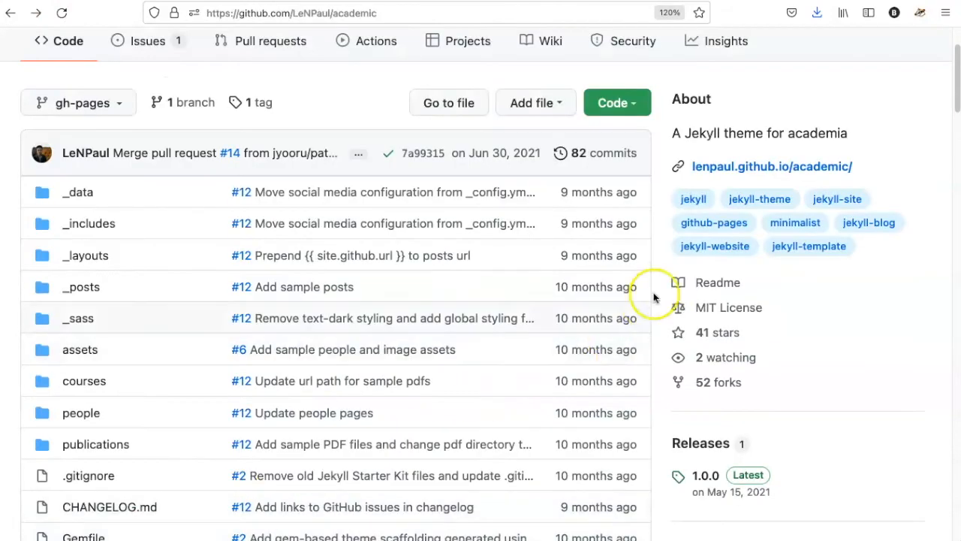
mouse_move(785, 169)
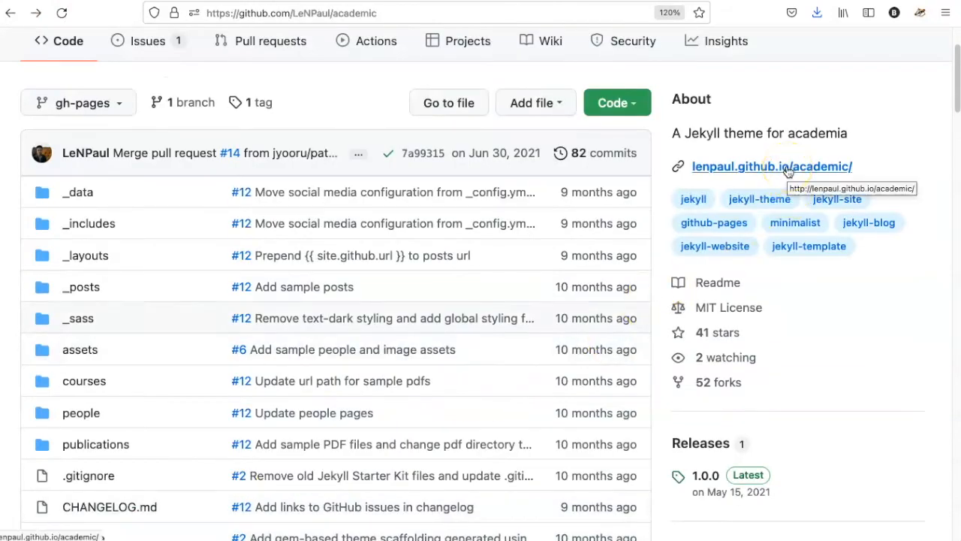
left_click(772, 166)
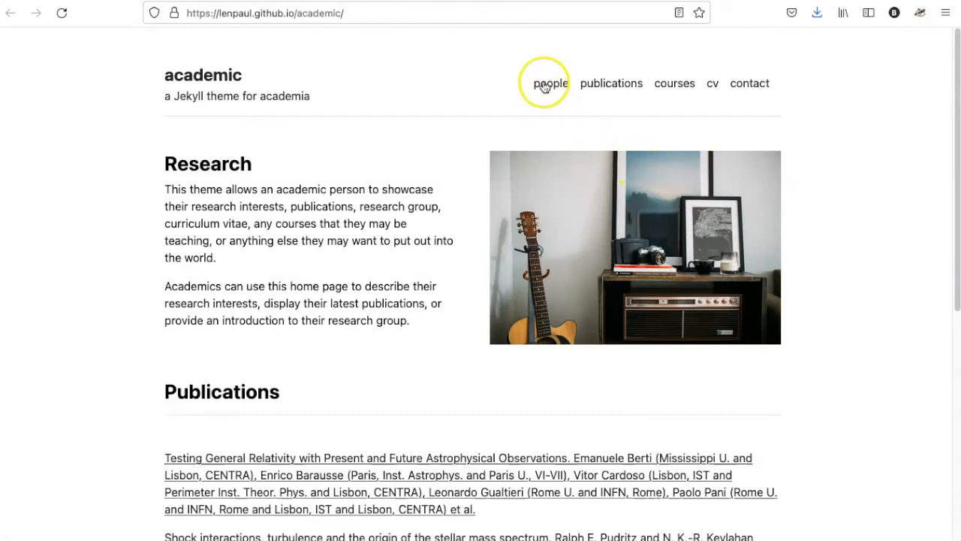
mouse_move(823, 111)
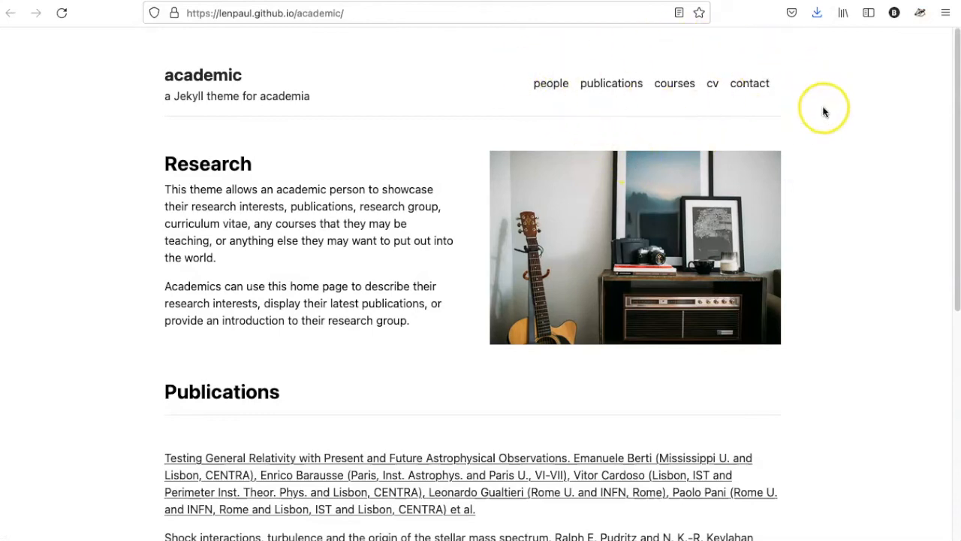
mouse_move(525, 60)
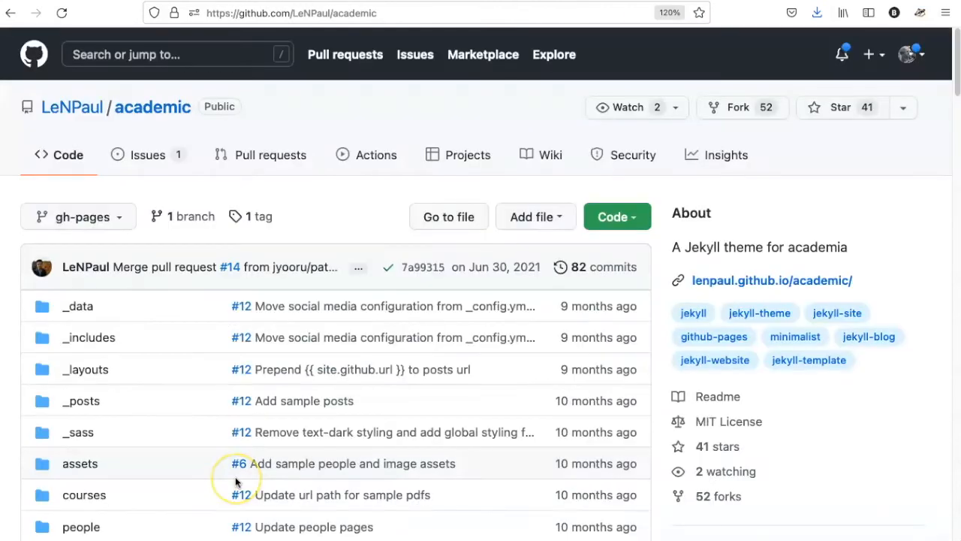
mouse_move(236, 476)
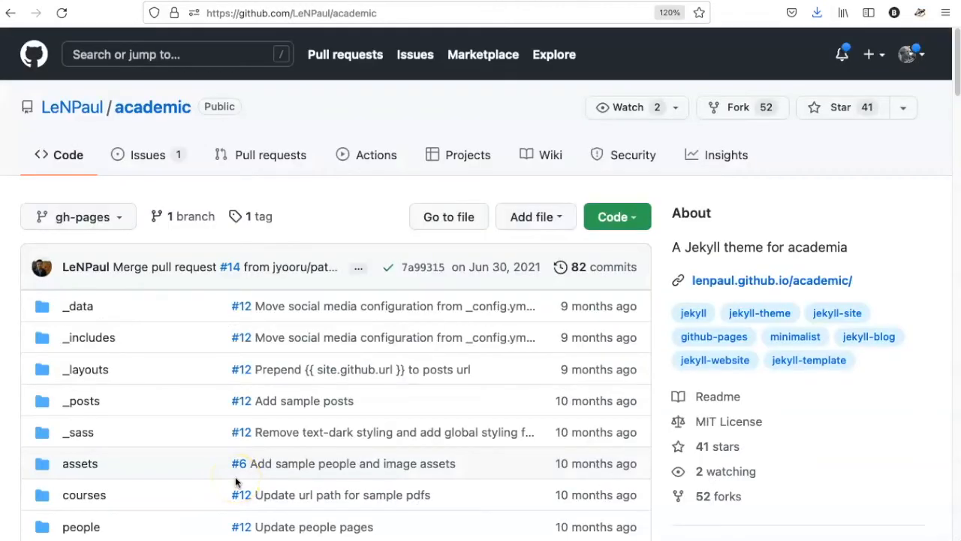
mouse_move(239, 463)
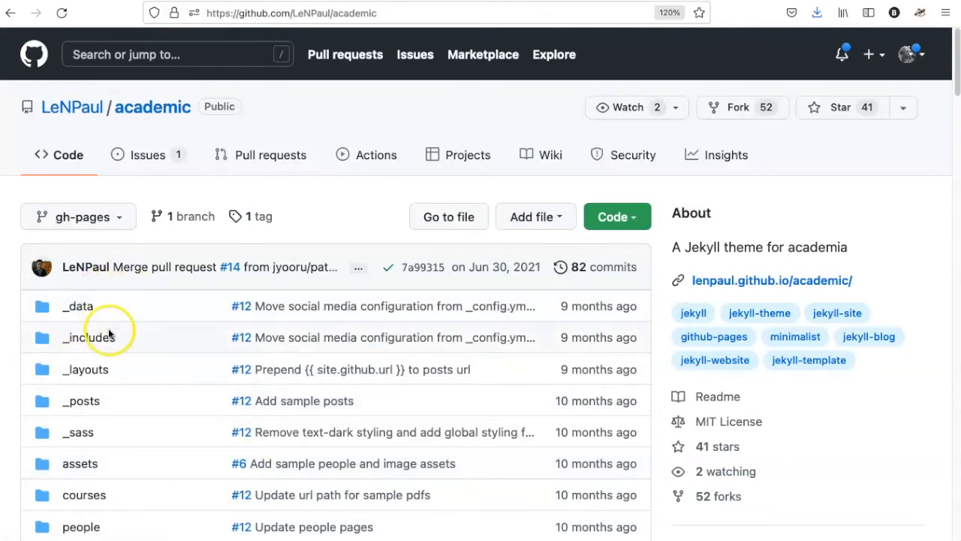
left_click(78, 305)
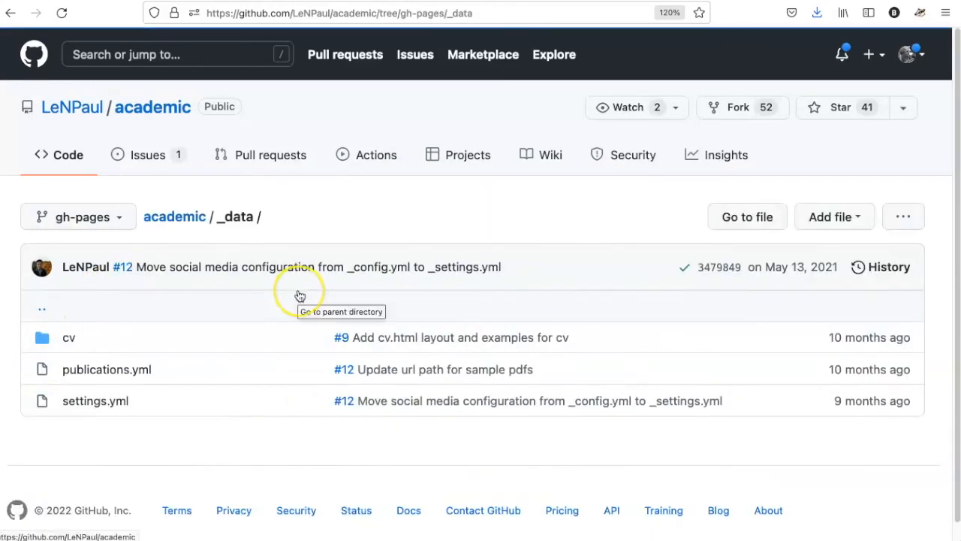
mouse_move(137, 430)
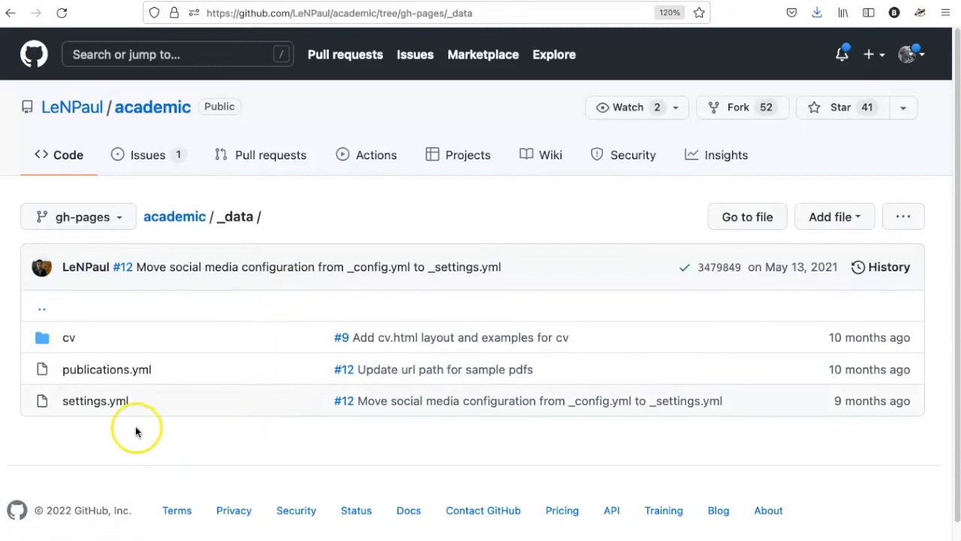
left_click(95, 400)
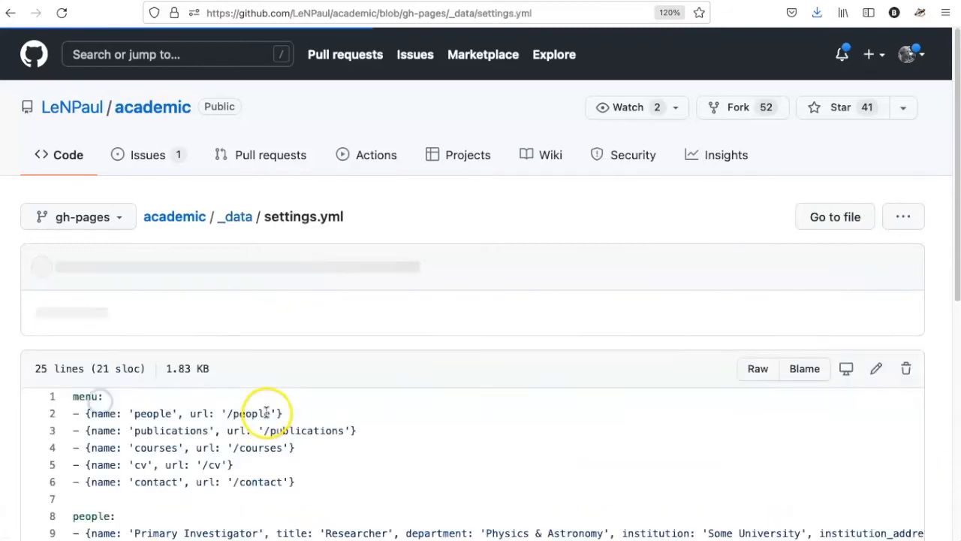
scroll("down", 3)
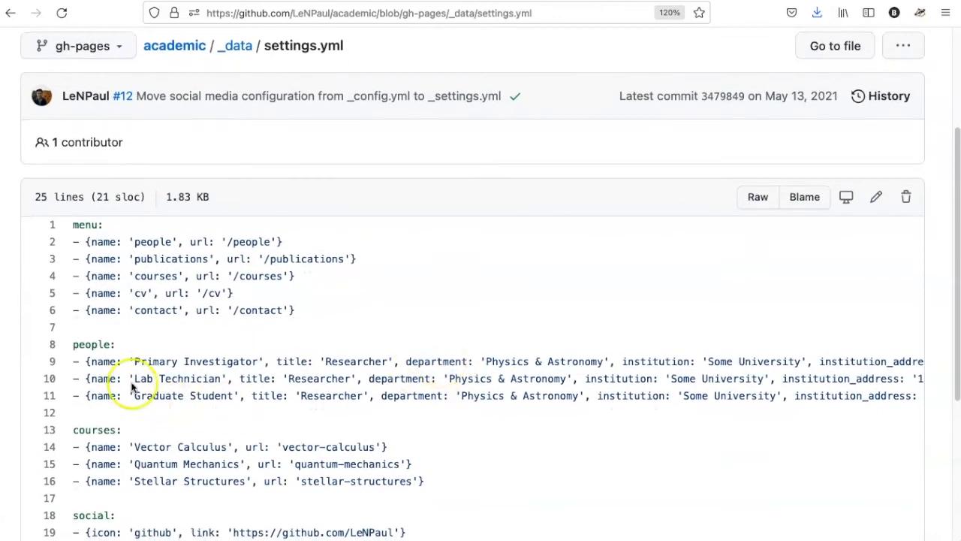
mouse_move(190, 249)
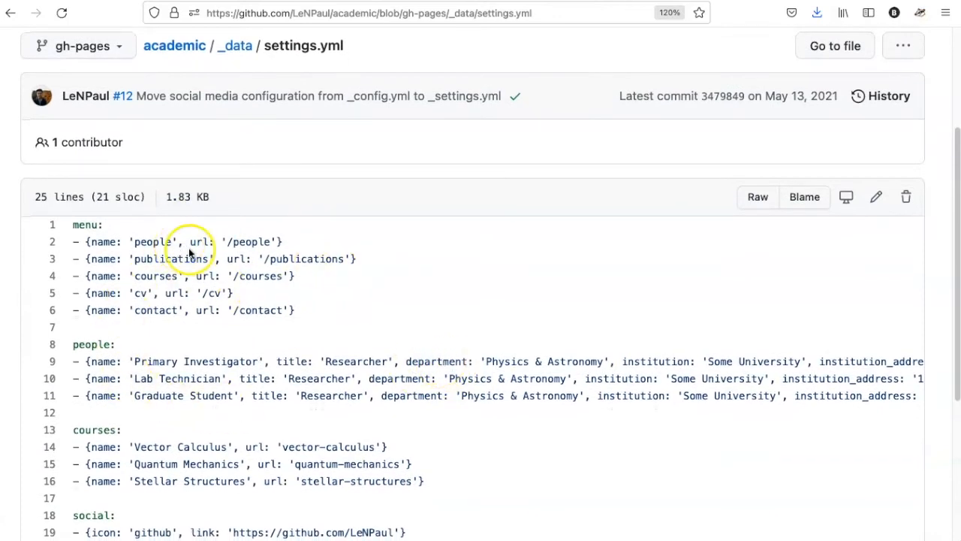
mouse_move(314, 310)
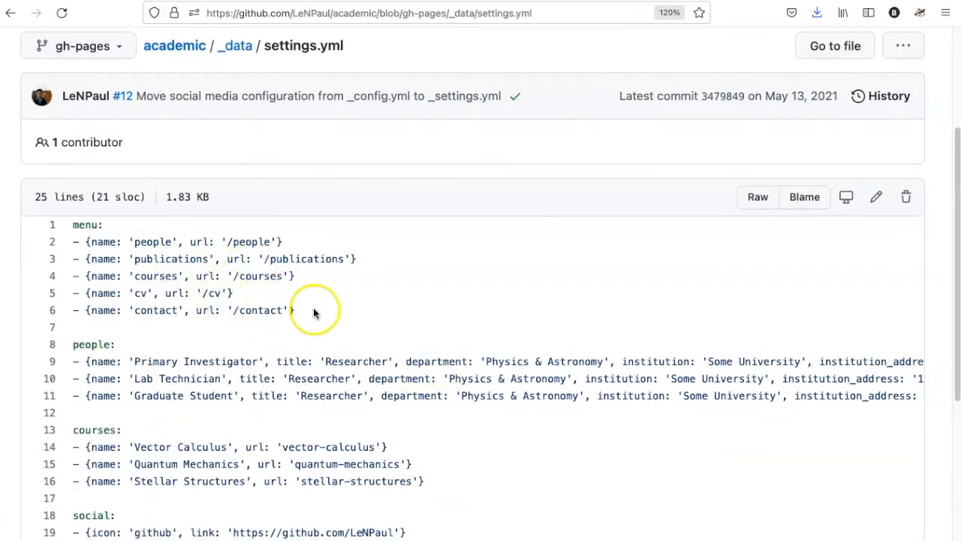
scroll("down", 3)
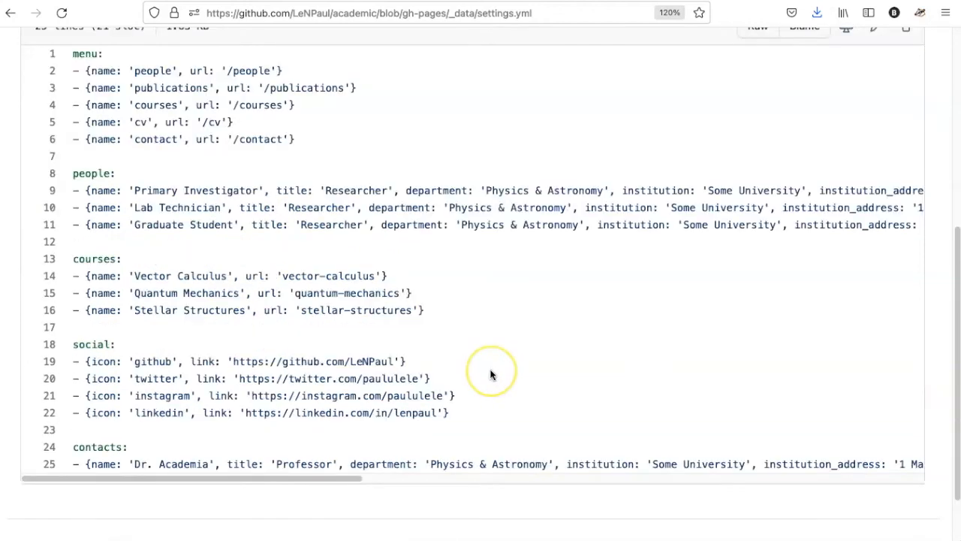
scroll("up", 3)
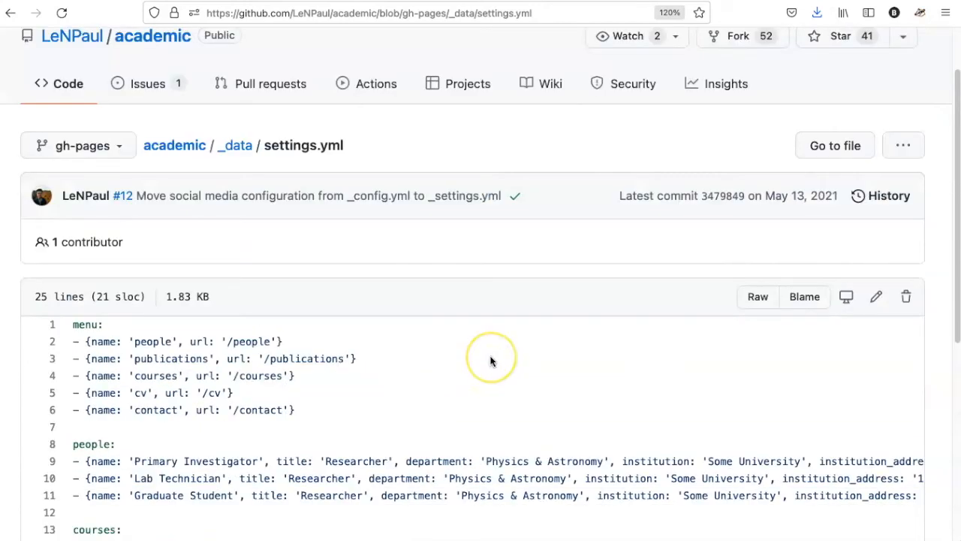
mouse_move(236, 145)
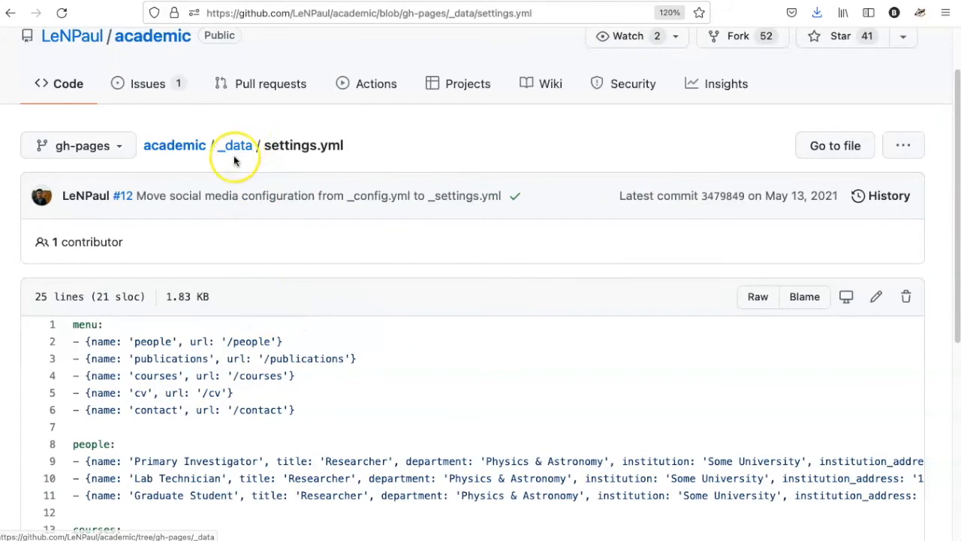
mouse_move(312, 150)
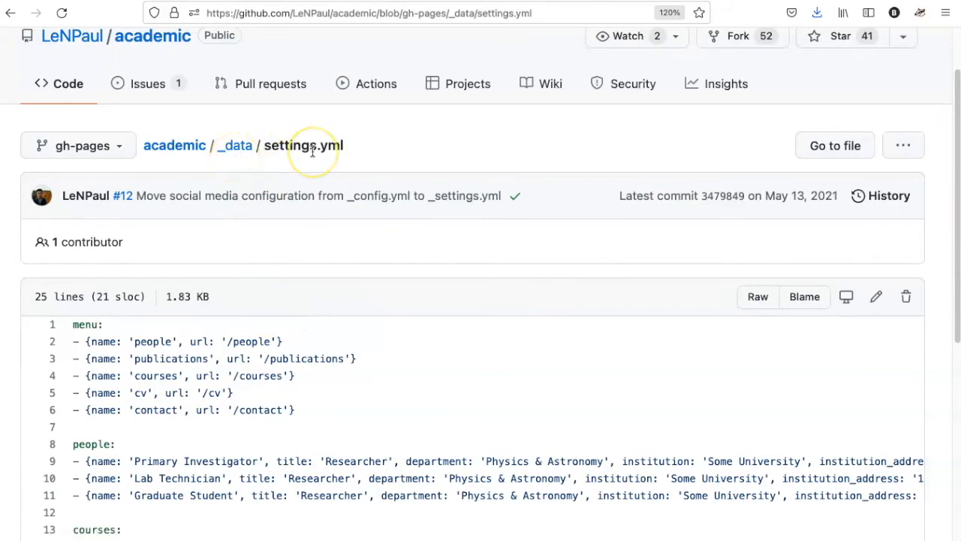
mouse_move(410, 259)
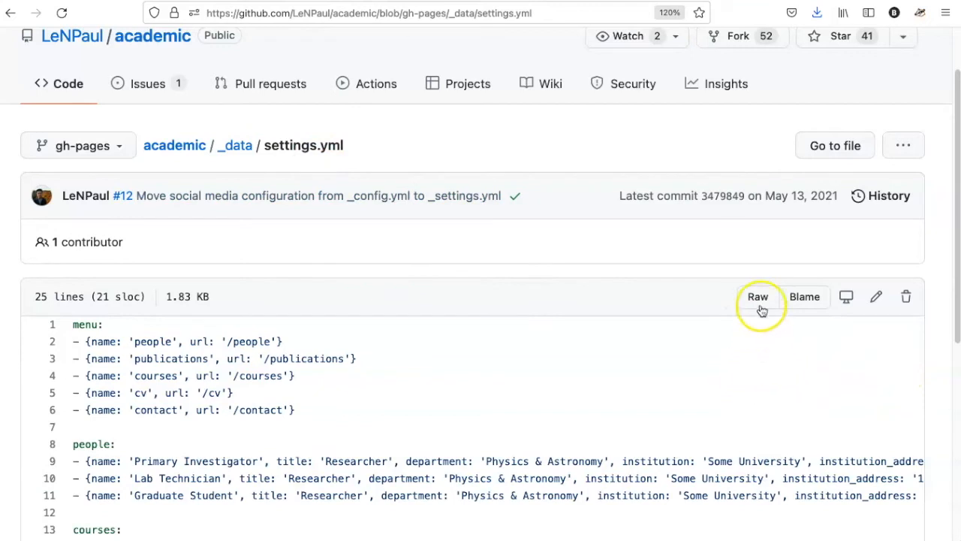
- Save the raw settings.yml into a new docs/_data folder and confirm the change in GitHub Desktop
right_click(757, 296)
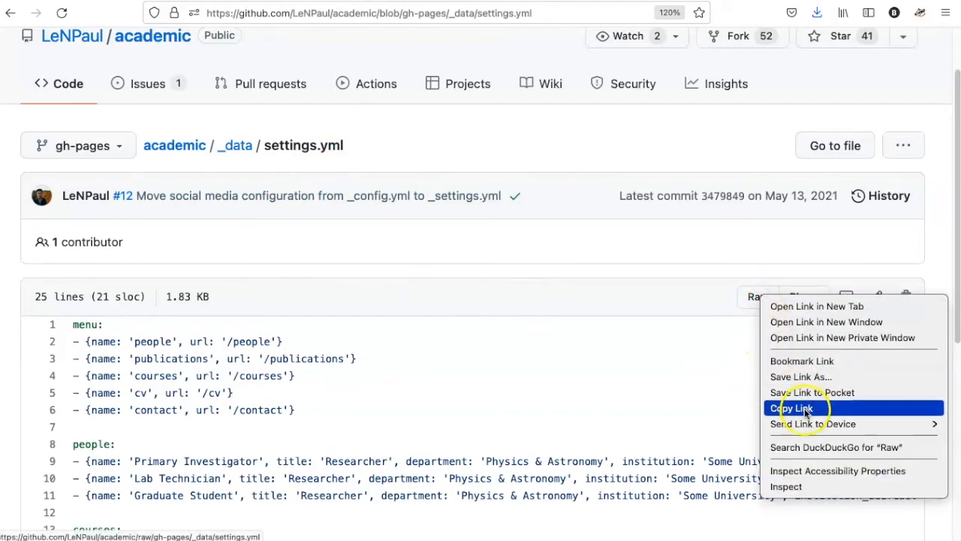
left_click(792, 407)
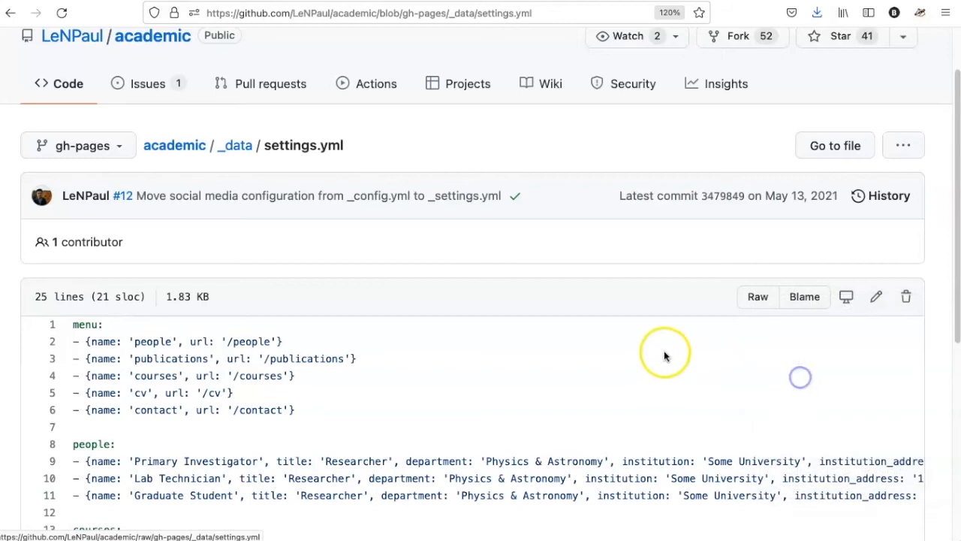
mouse_move(517, 339)
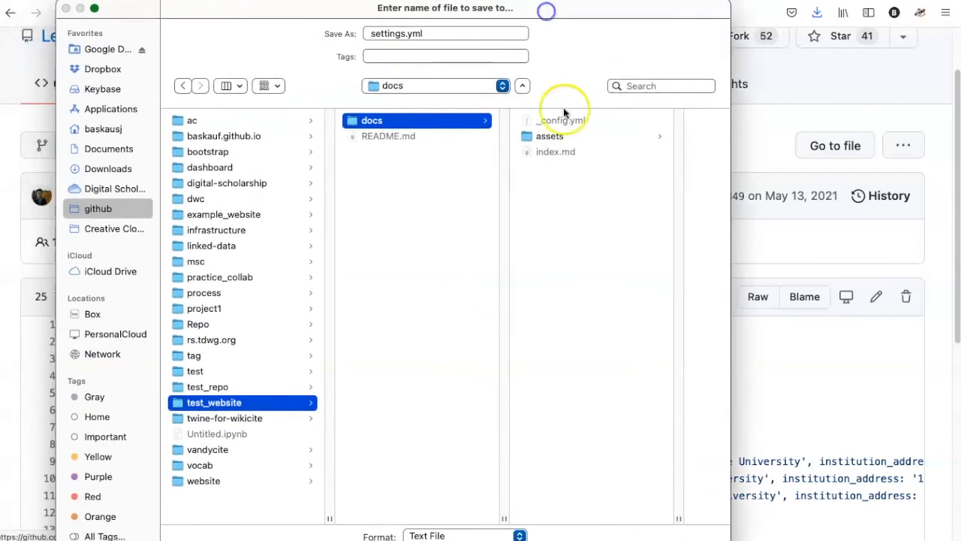
left_click(206, 451)
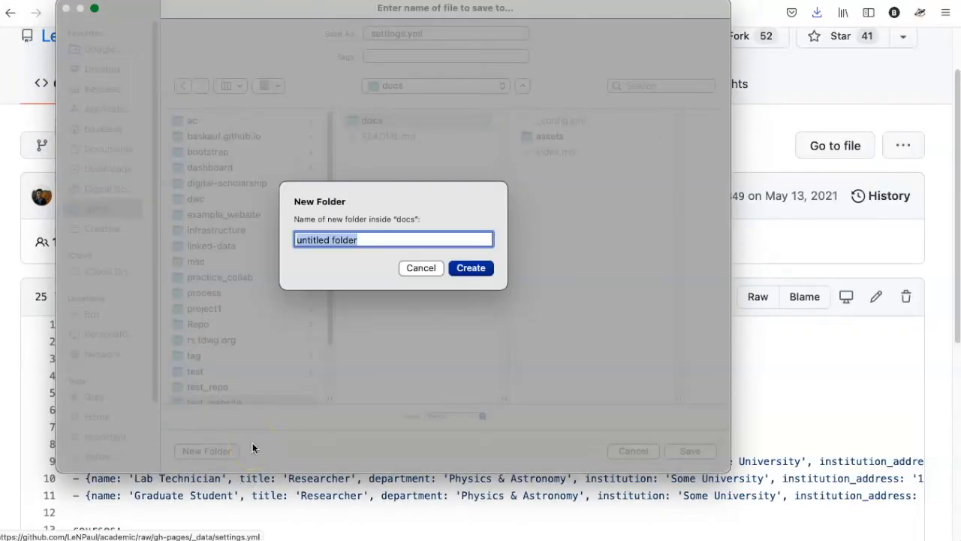
type("_d")
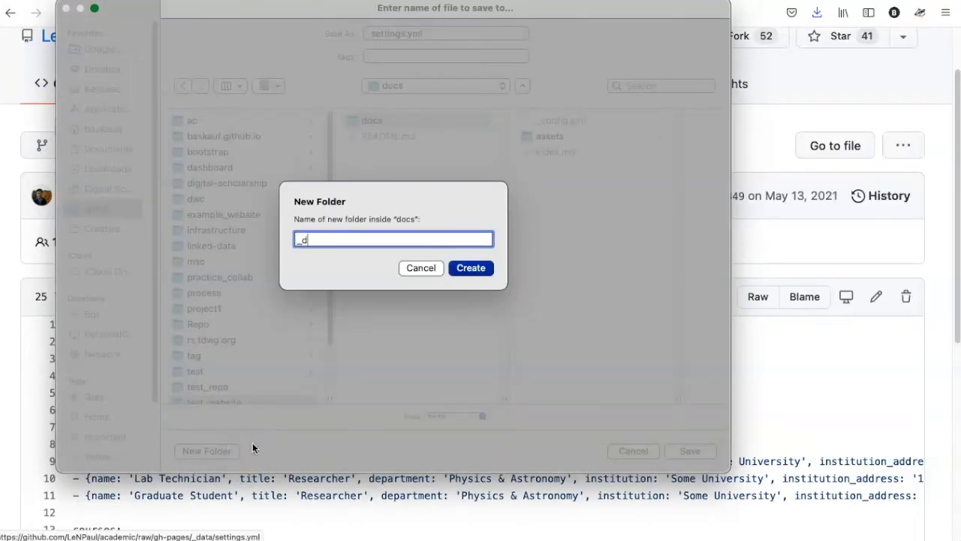
type("ata")
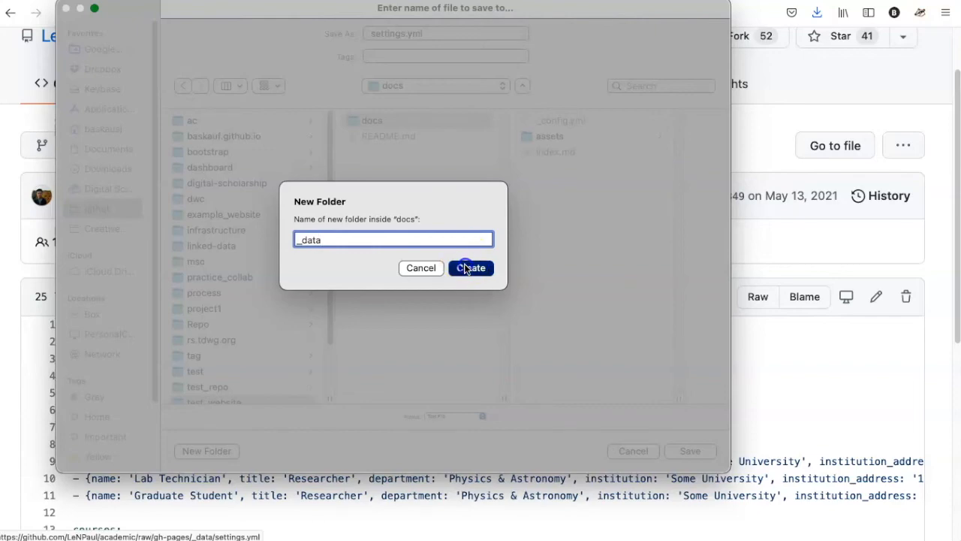
left_click(471, 267)
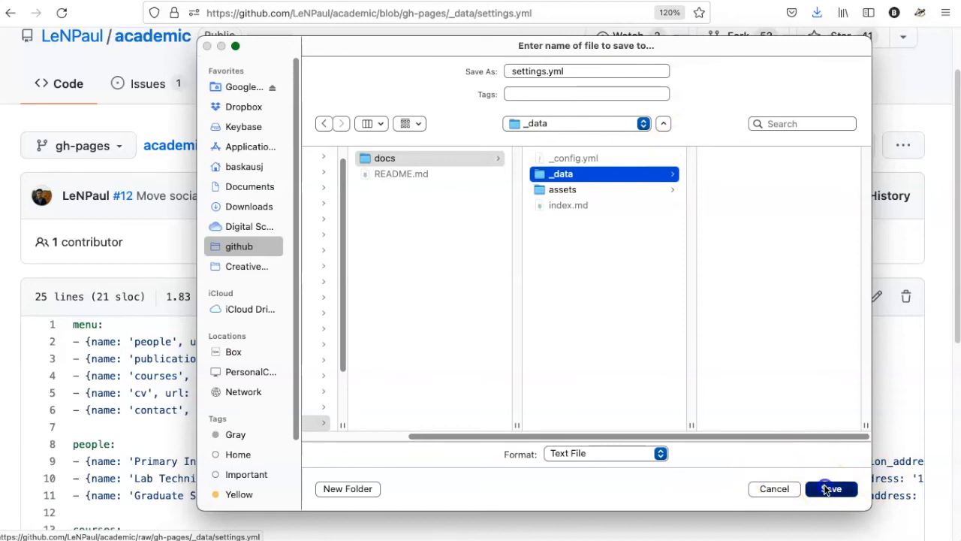
left_click(831, 489)
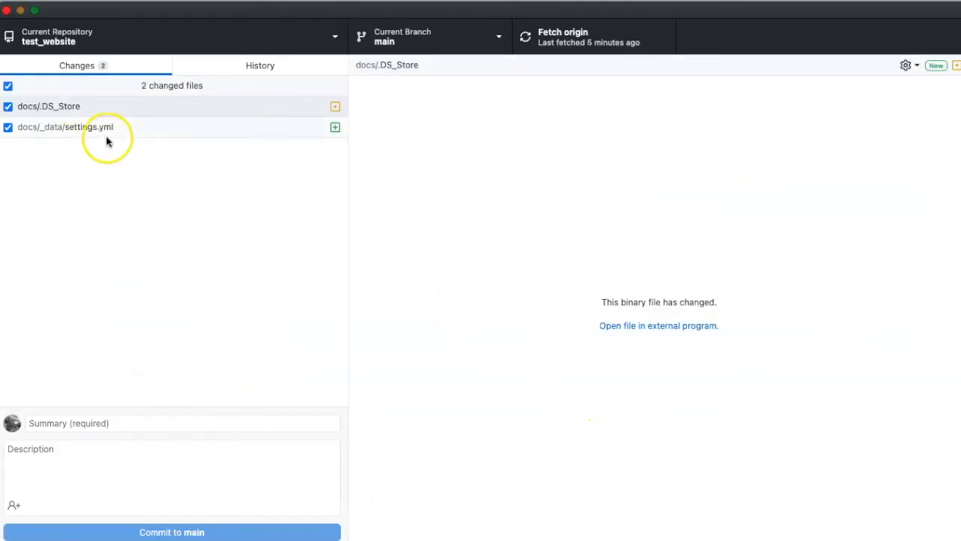
left_click(171, 532)
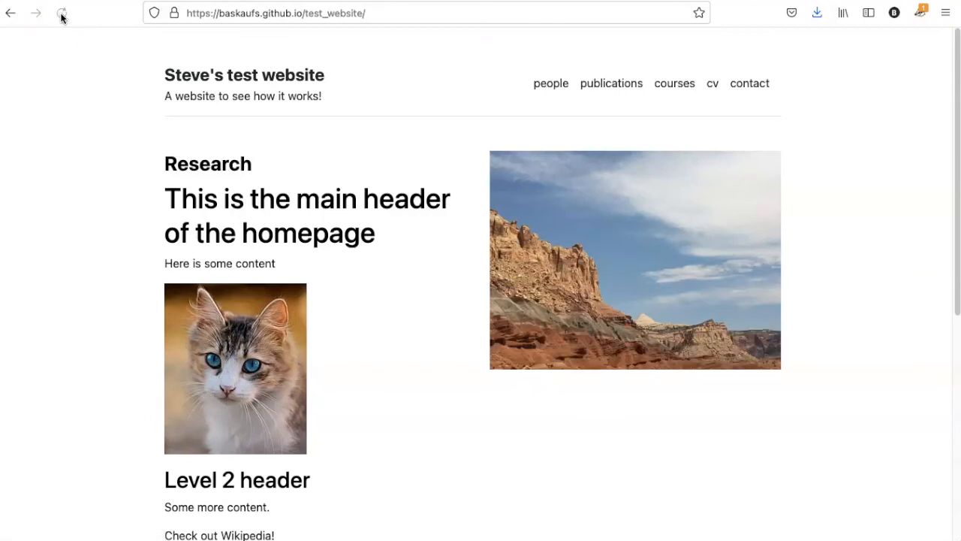
mouse_move(809, 94)
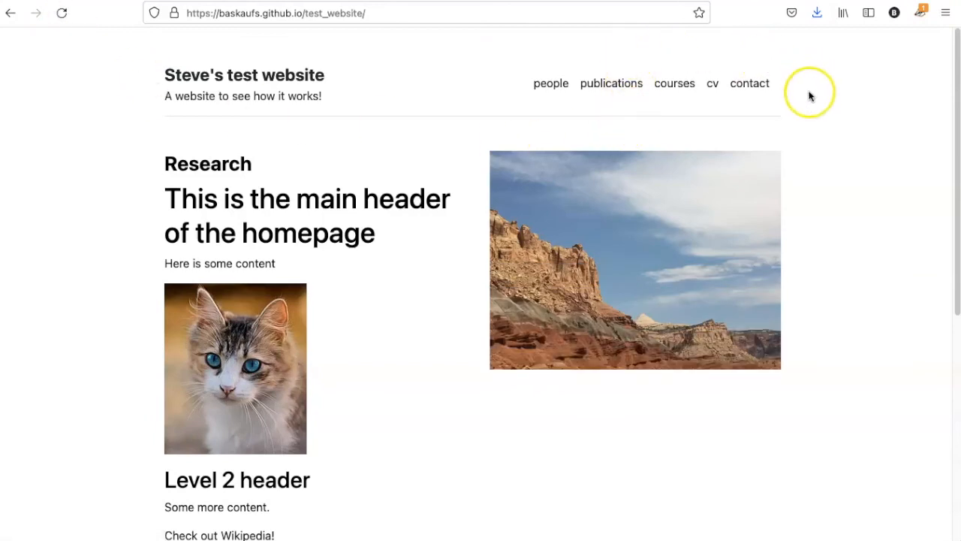
mouse_move(529, 120)
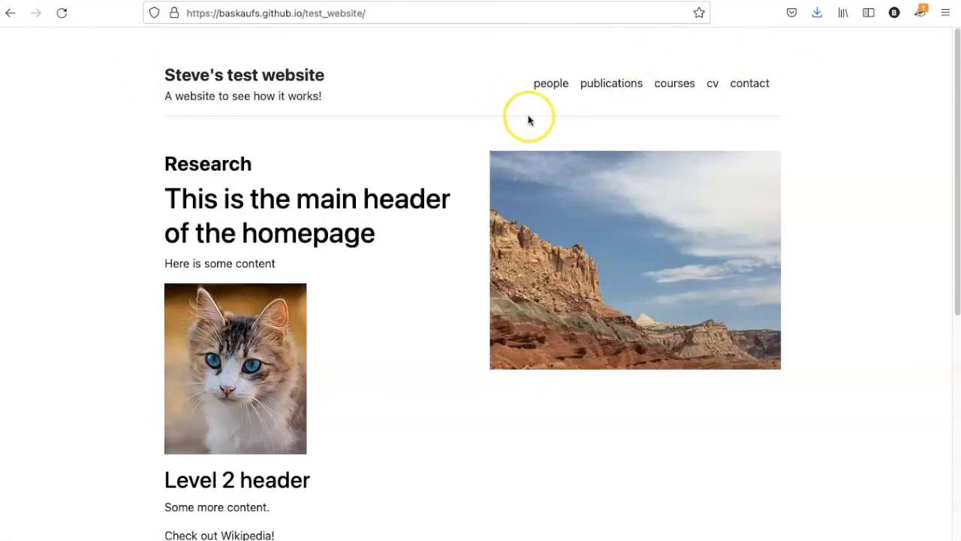
- Try the site's people link, then open the academic repository's main file list
left_click(550, 82)
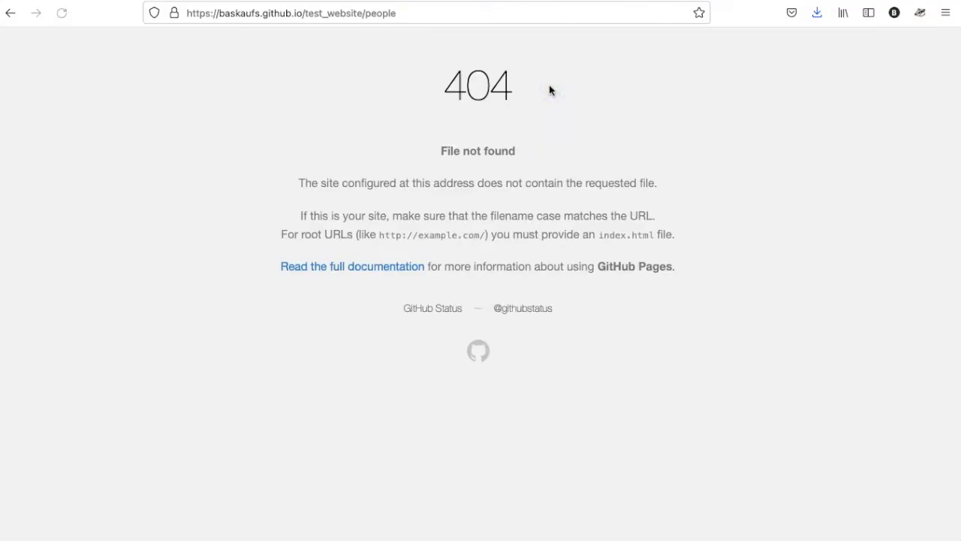
left_click(11, 12)
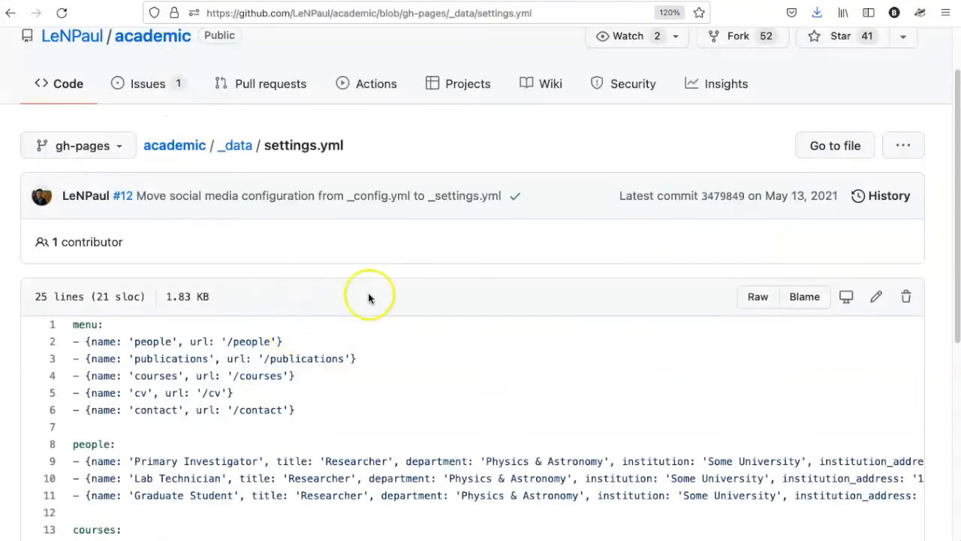
left_click(174, 145)
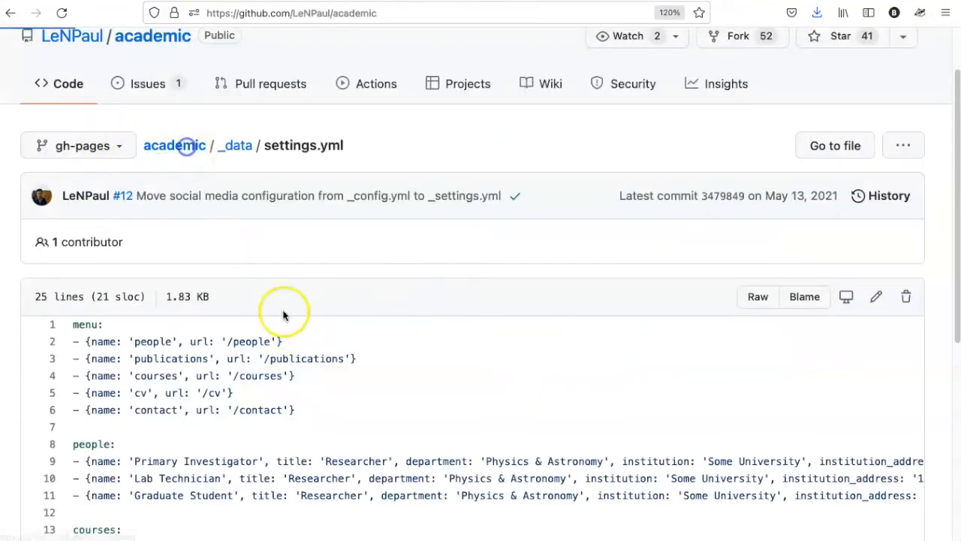
left_click(174, 145)
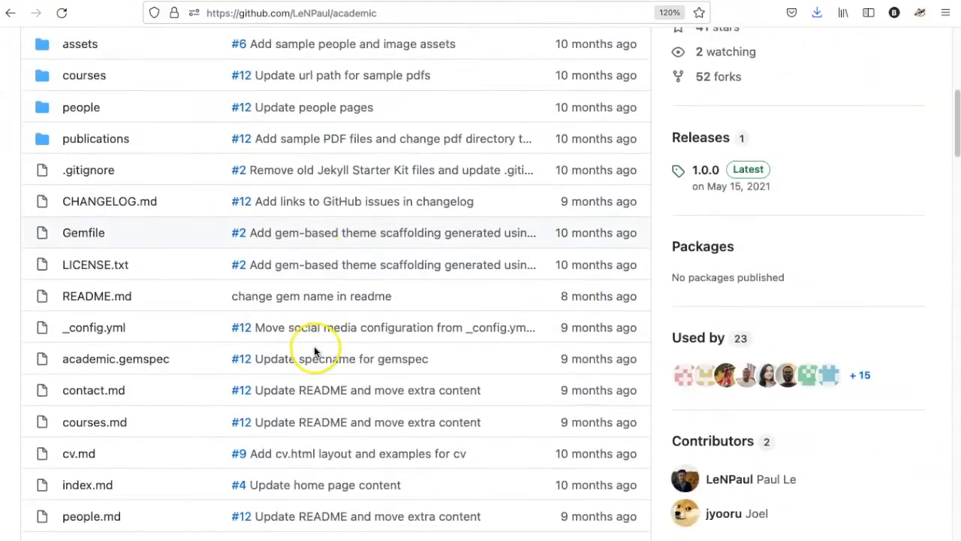
scroll("down", 3)
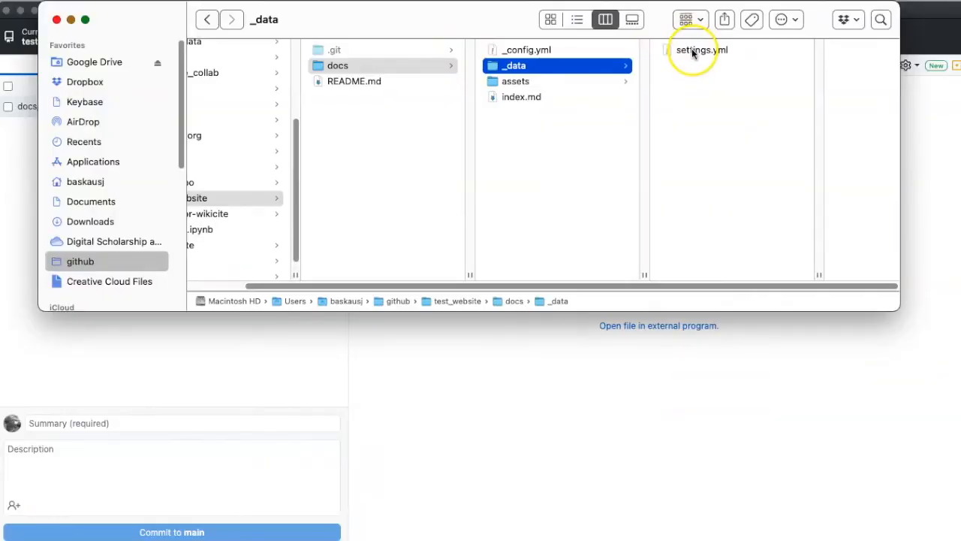
- Open settings.yml and change the contact menu entry's name to 'Contact Me!'
double_click(700, 49)
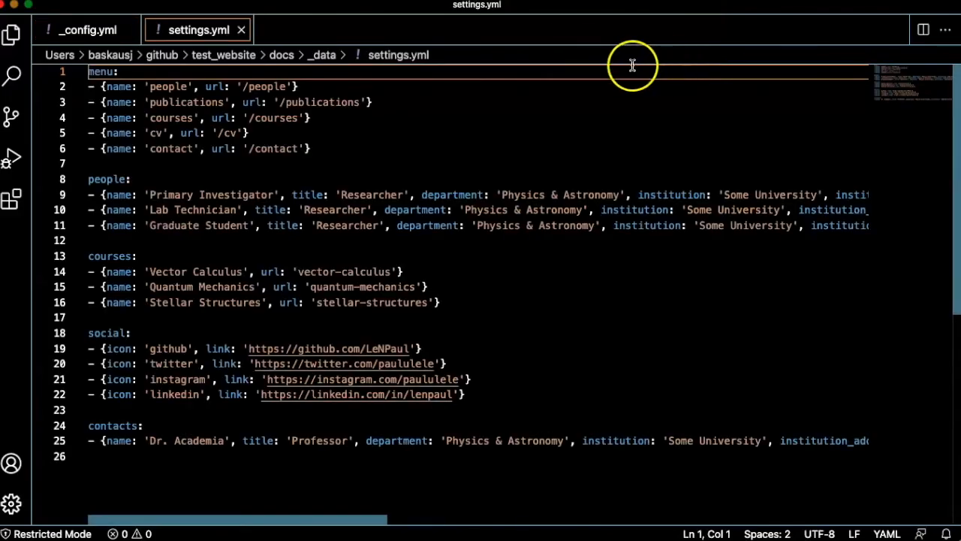
mouse_move(334, 173)
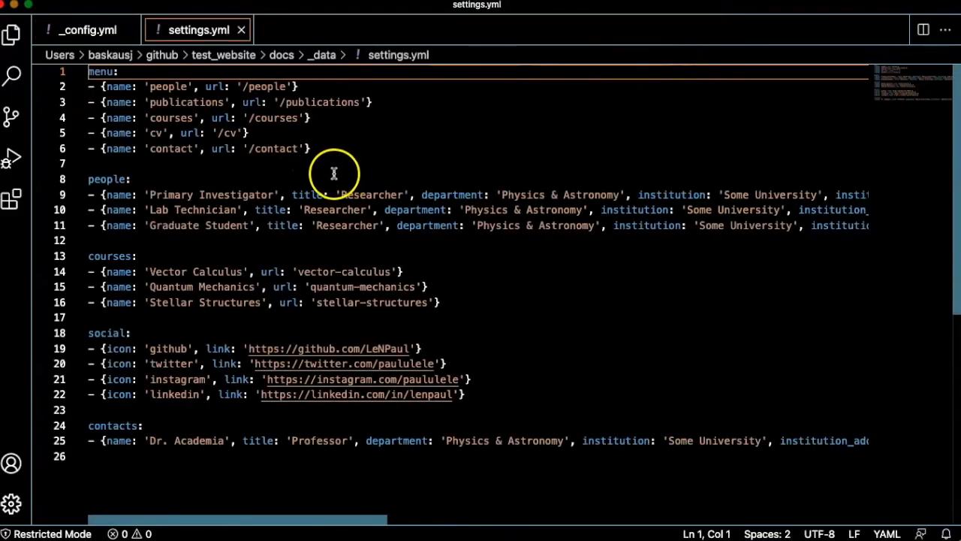
mouse_move(315, 166)
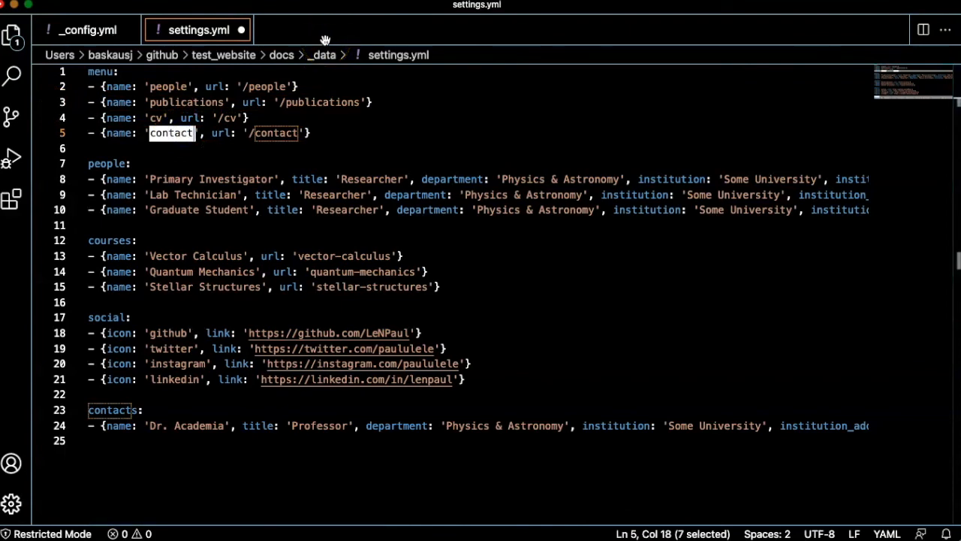
type("Contact")
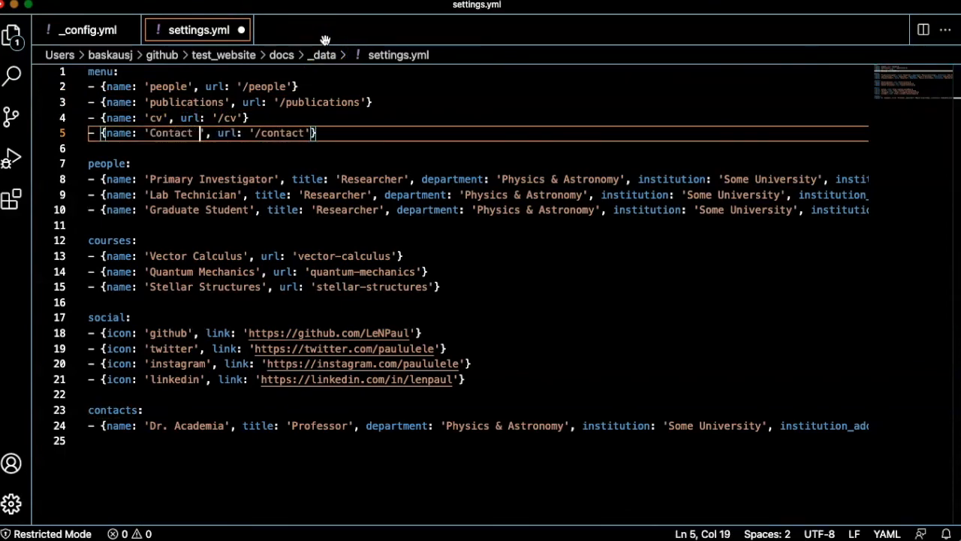
type("Me")
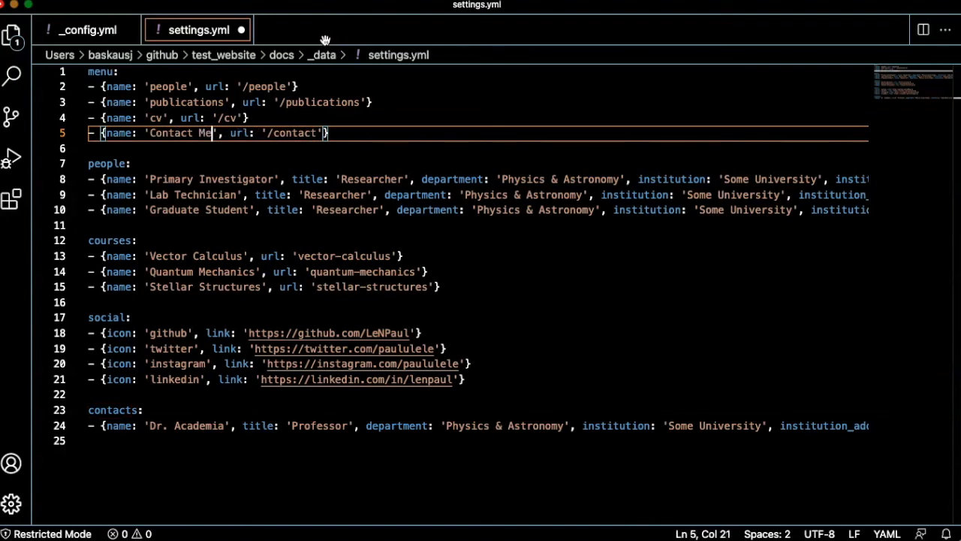
type("!")
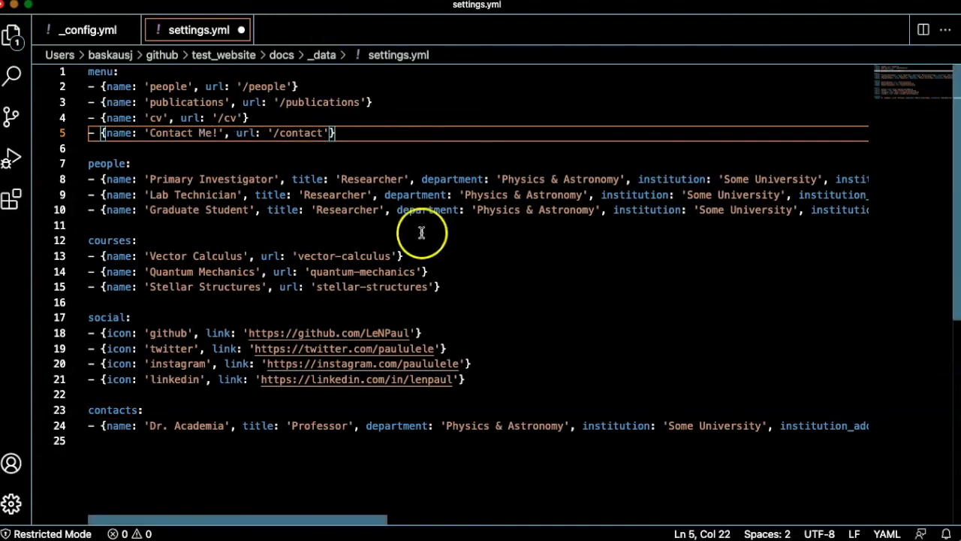
mouse_move(683, 121)
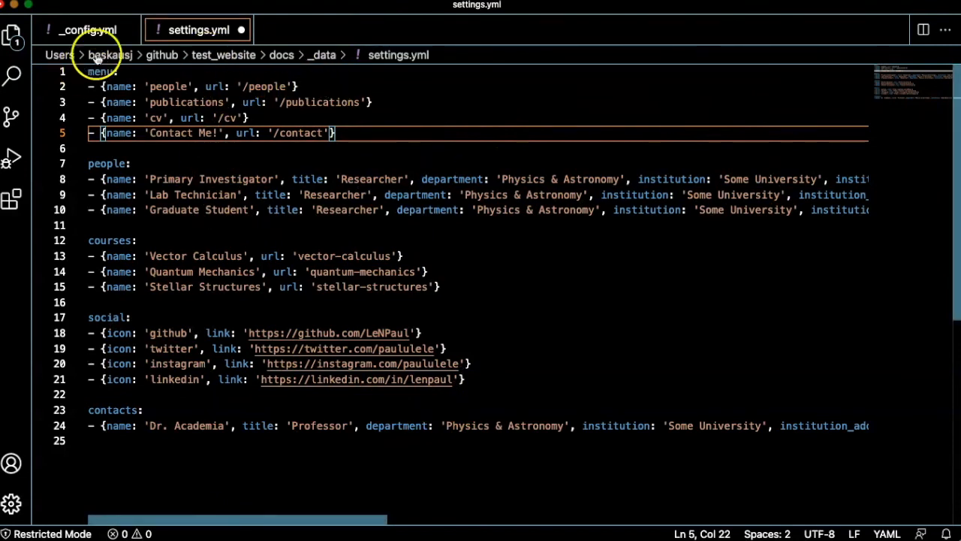
mouse_move(198, 30)
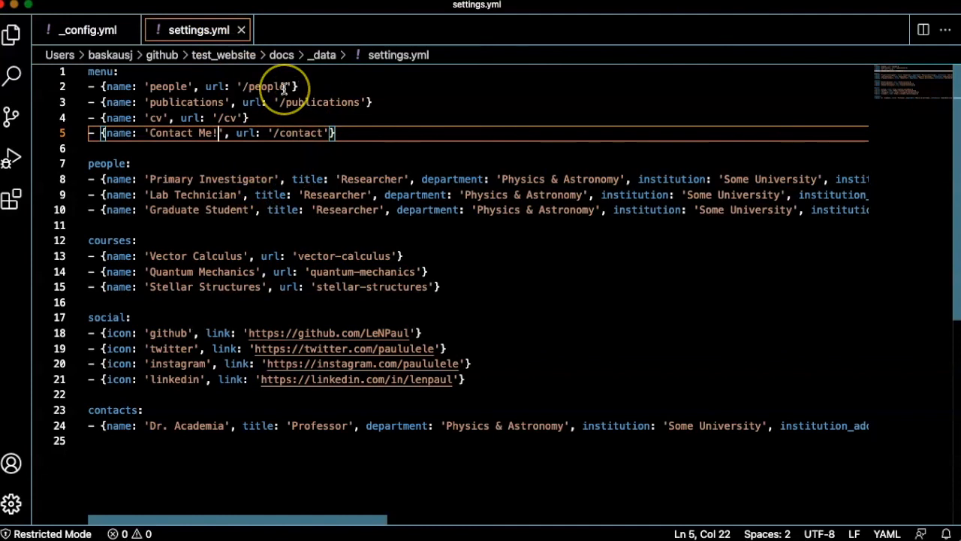
mouse_move(241, 30)
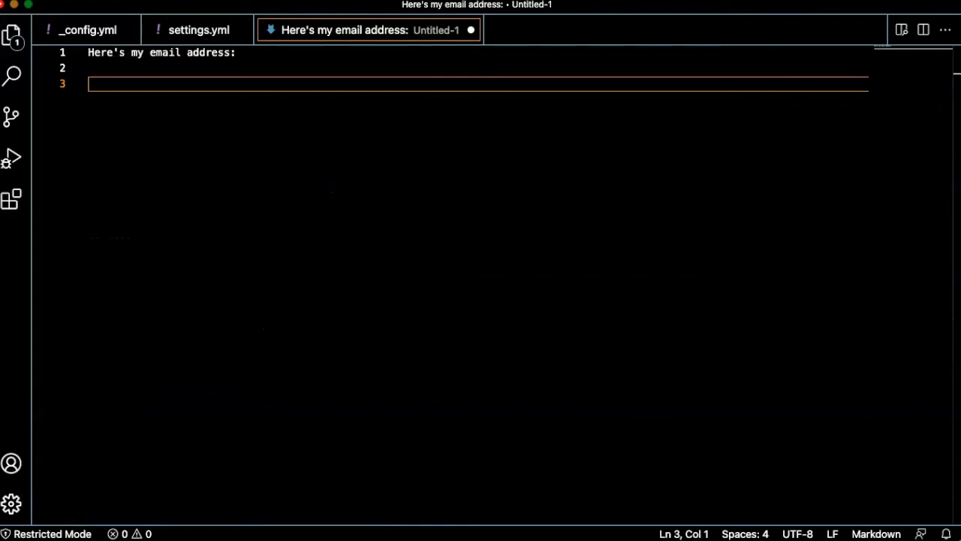
type("[")
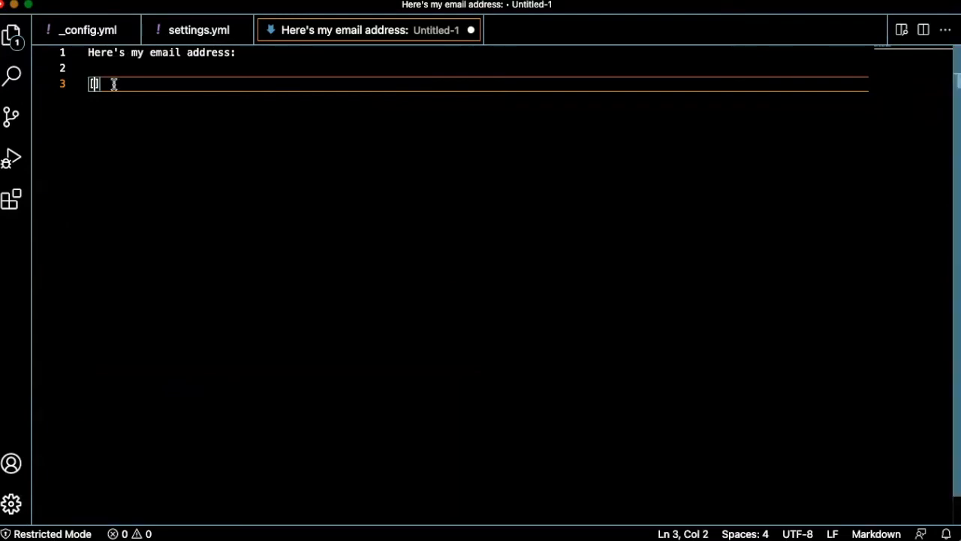
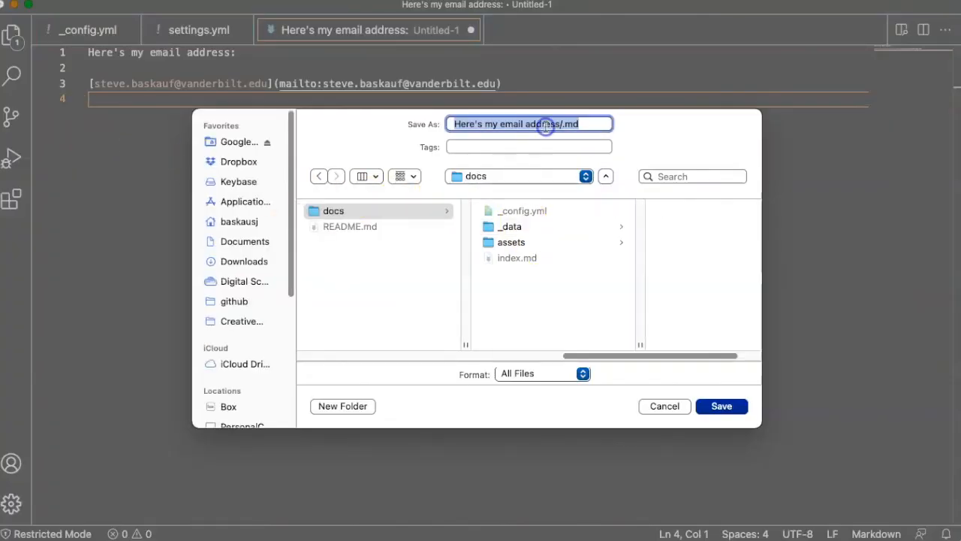
type("contact.m")
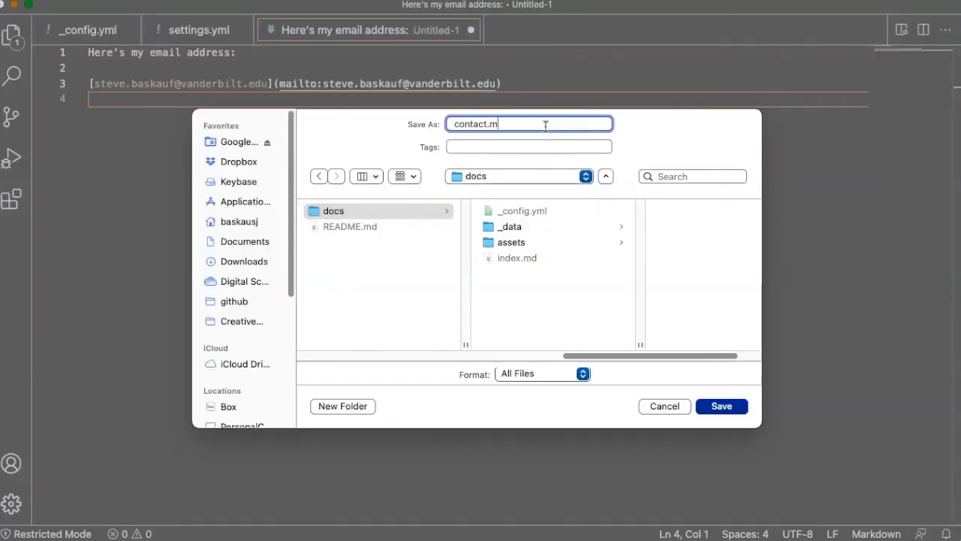
left_click(720, 406)
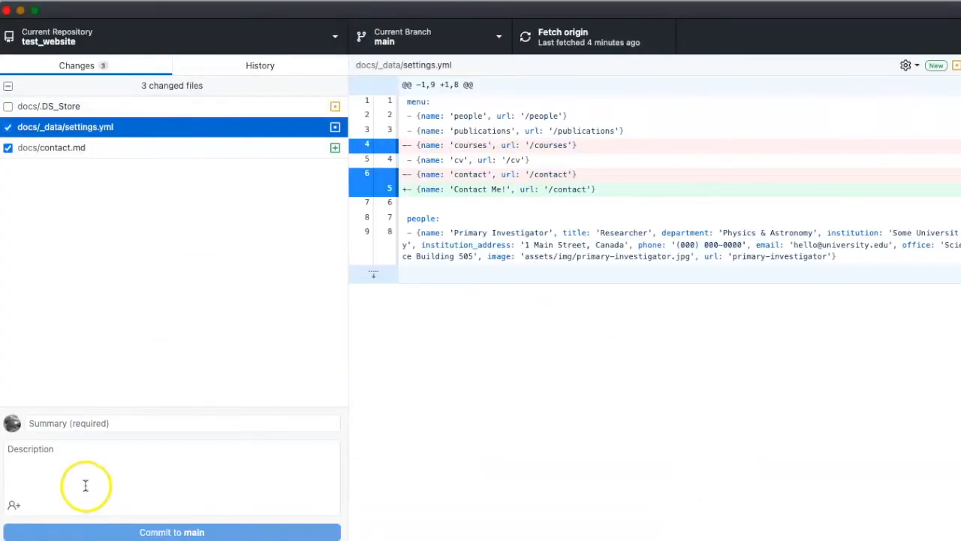
- Review the contact page diff and commit both files to main as 'add contact page'
left_click(51, 147)
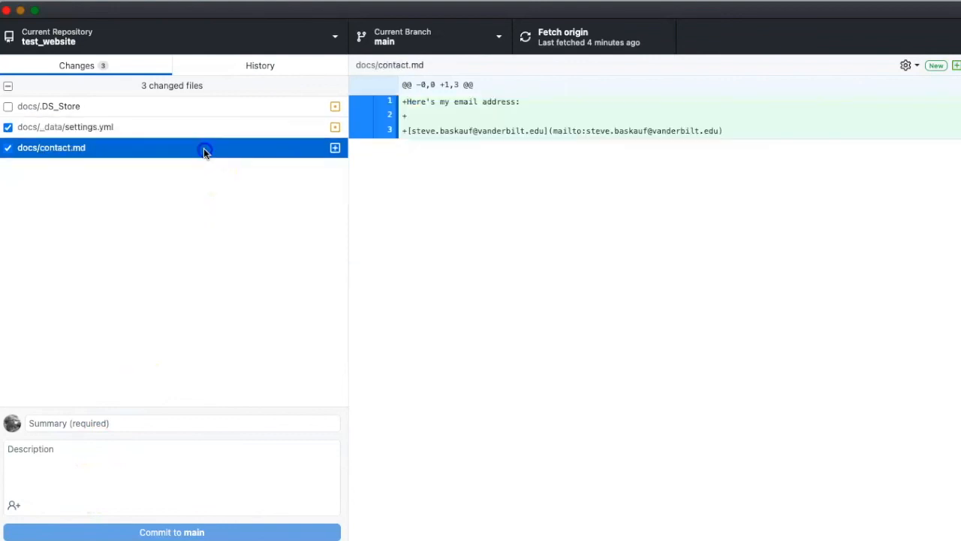
type("add contact page")
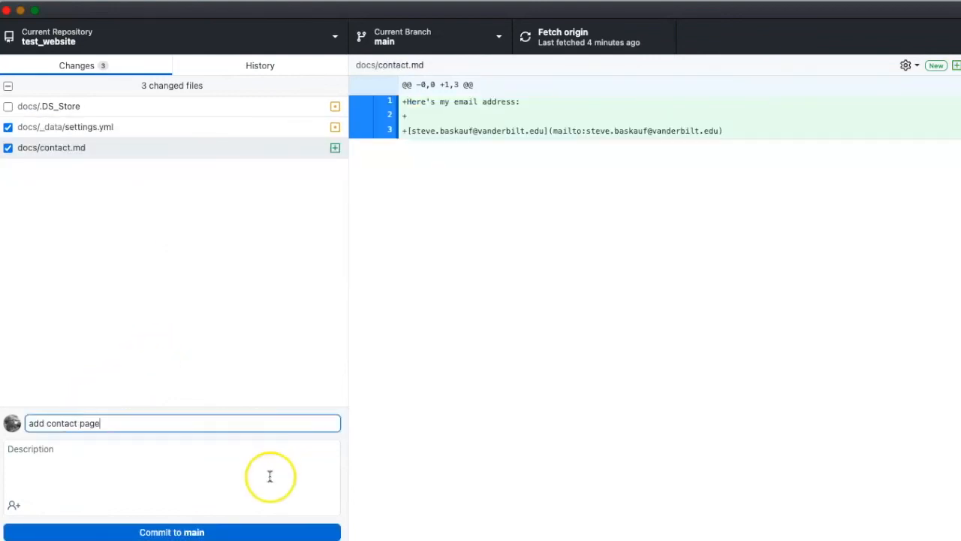
left_click(171, 532)
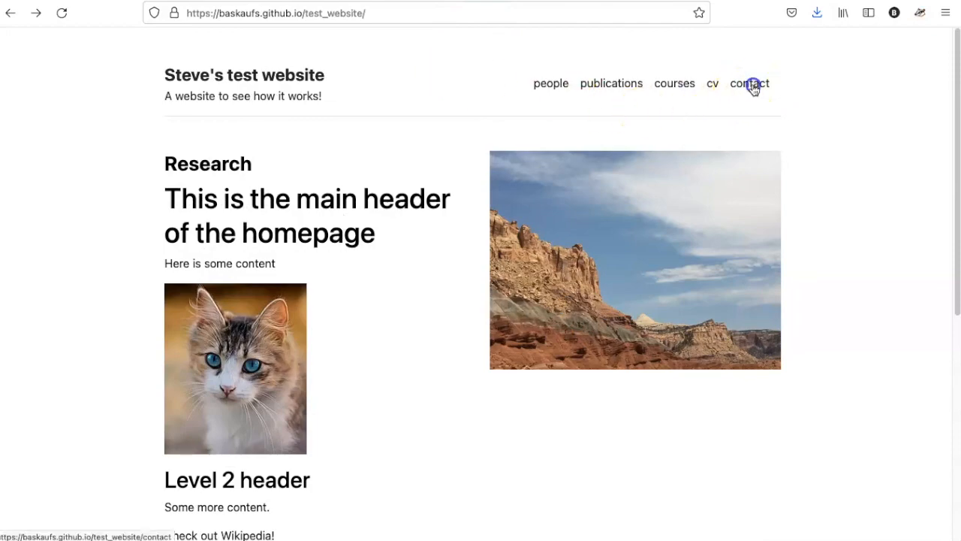
left_click(749, 83)
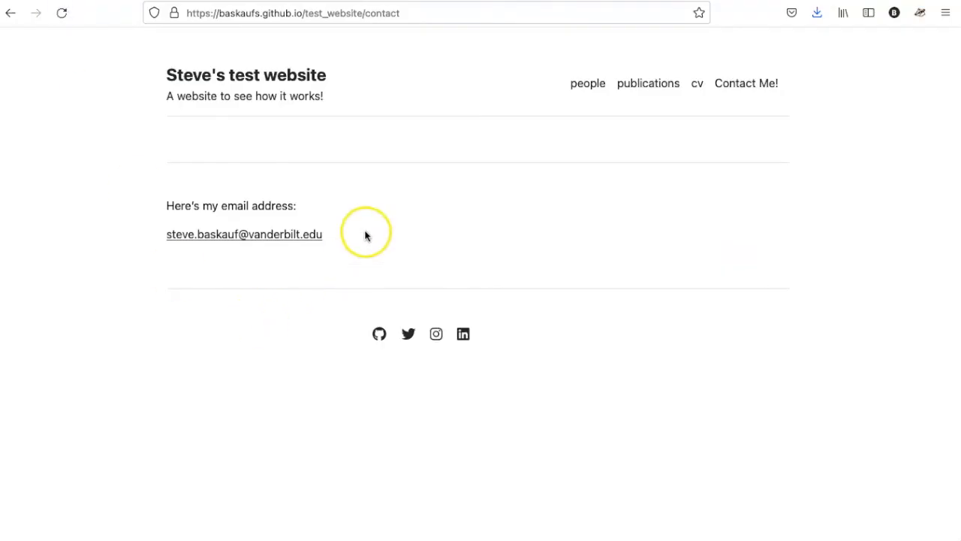
mouse_move(366, 235)
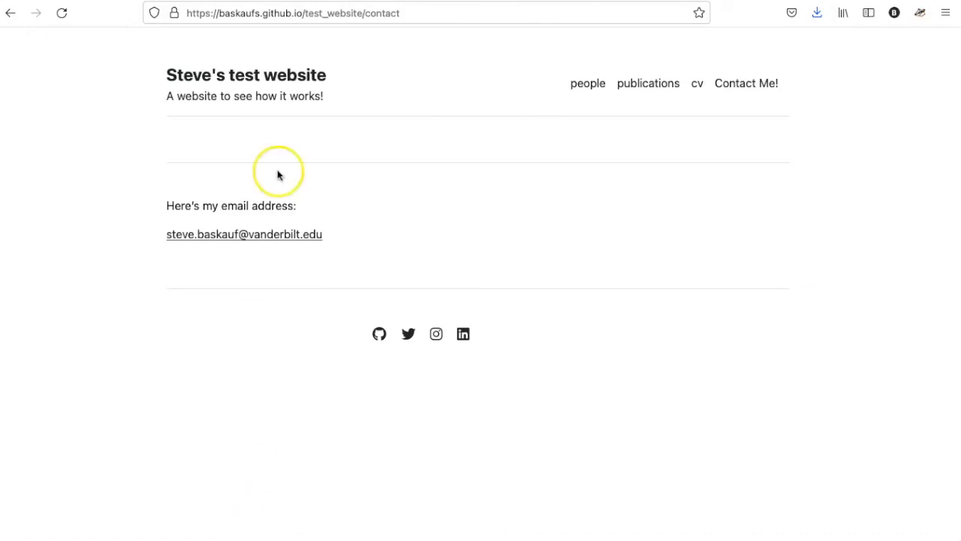
mouse_move(692, 113)
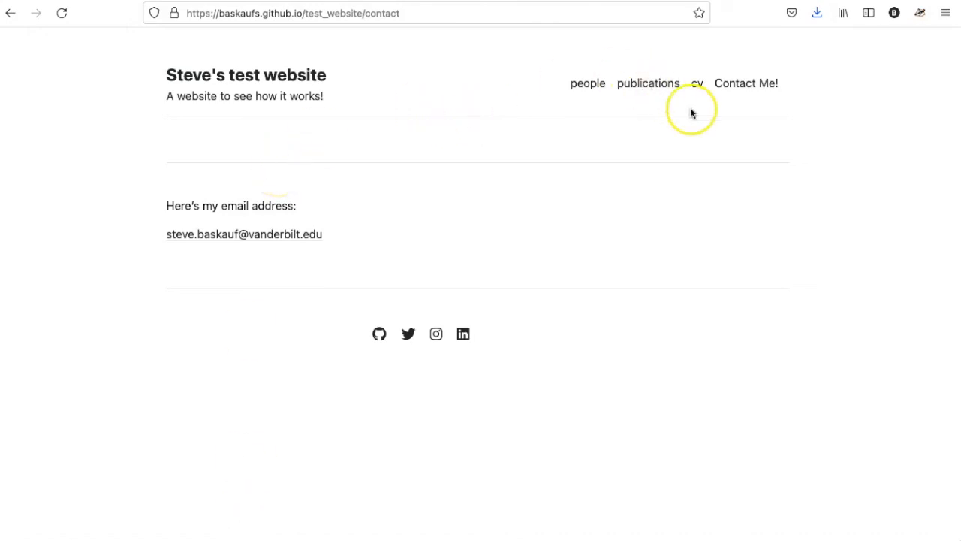
mouse_move(648, 83)
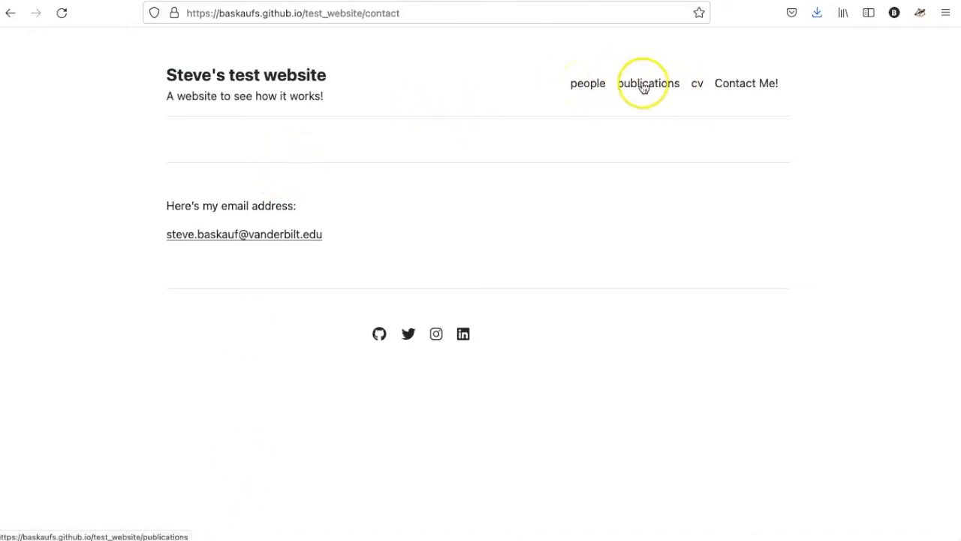
left_click(244, 75)
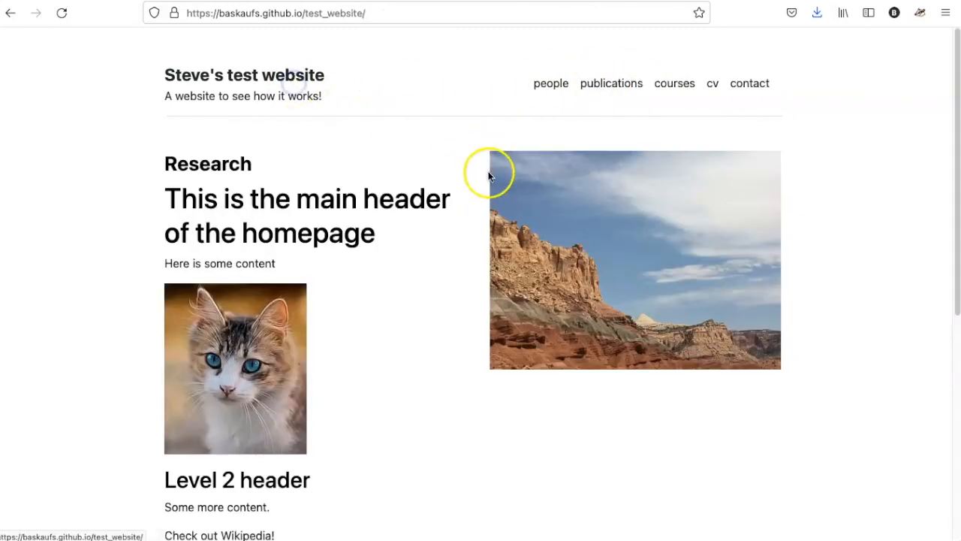
mouse_move(537, 384)
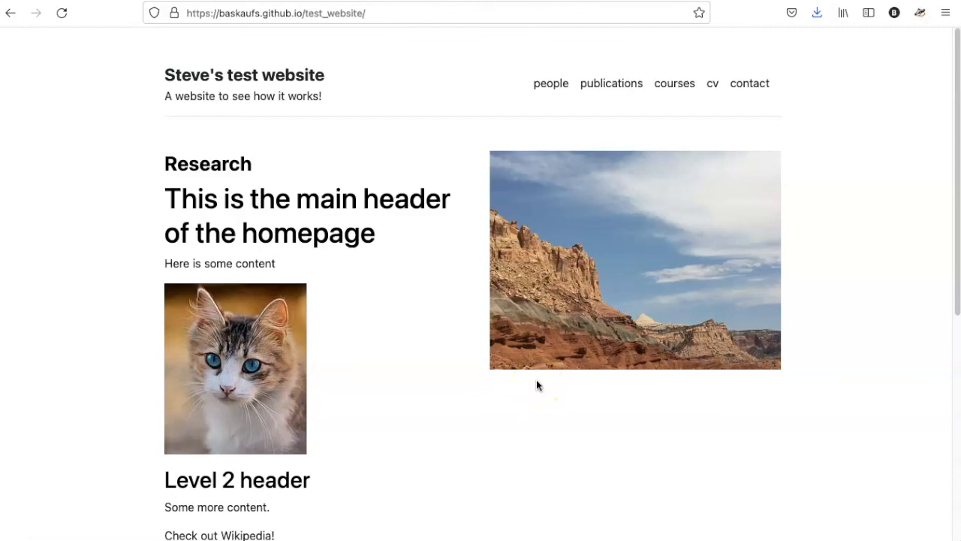
mouse_move(464, 380)
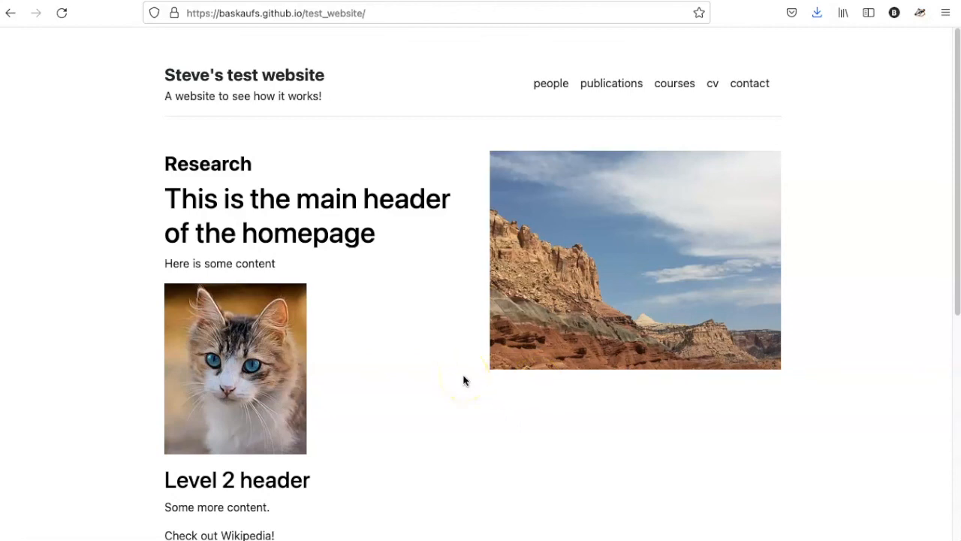